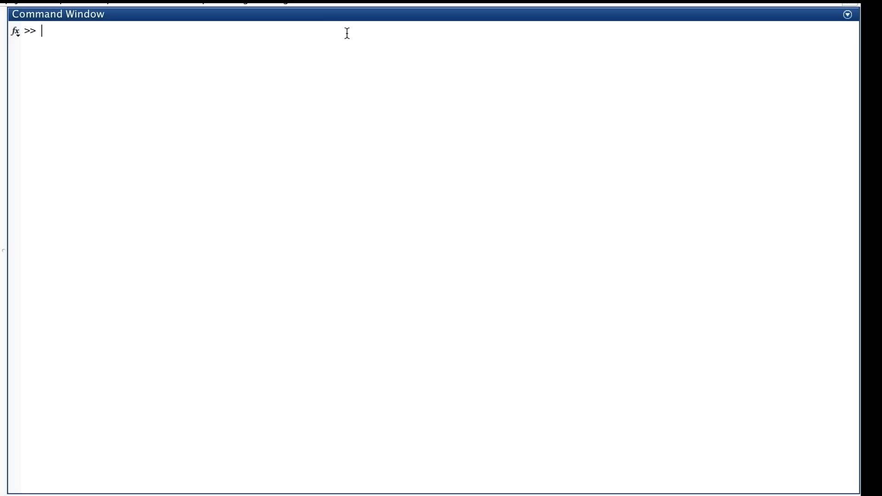
Assign account.number, account.balance and nested account.owner.name 'Joe Smith' and owner.email
{"action": "type", "text": "account."}
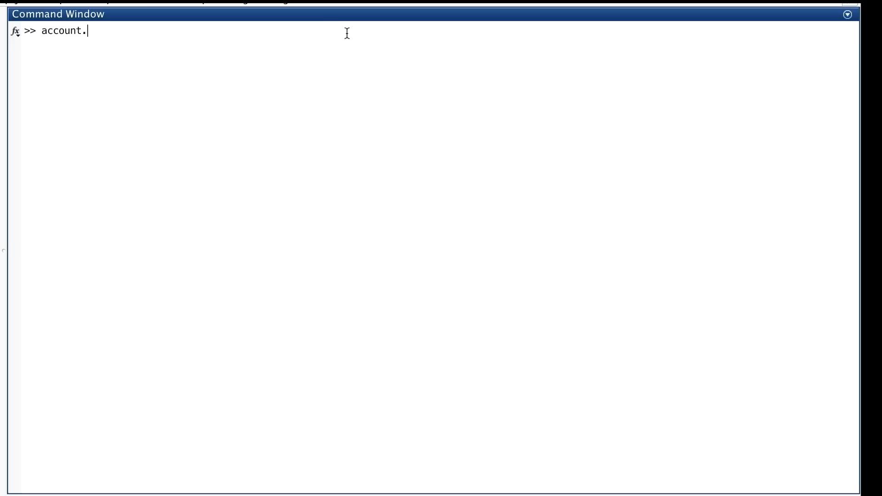
{"action": "key", "text": "Return"}
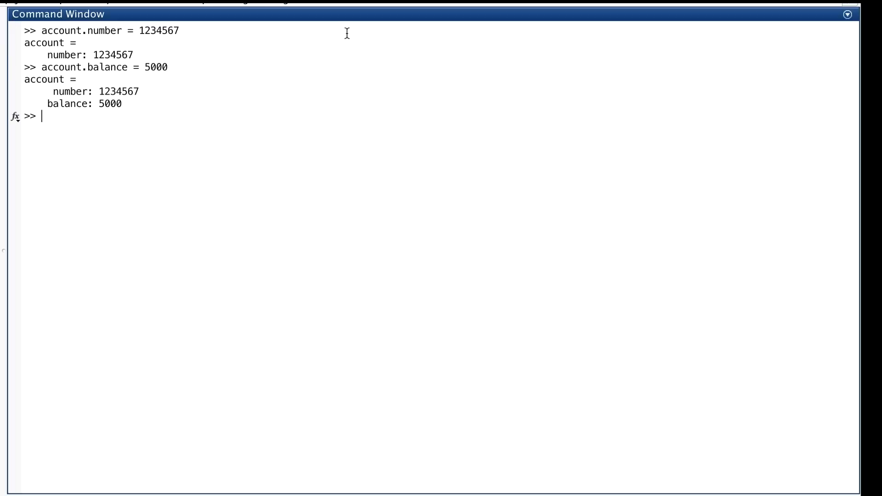
{"action": "type", "text": "account.owner.name = 'Joe Smith"}
{"action": "type", "text": "account.owner.email = 'joe@matlab"}
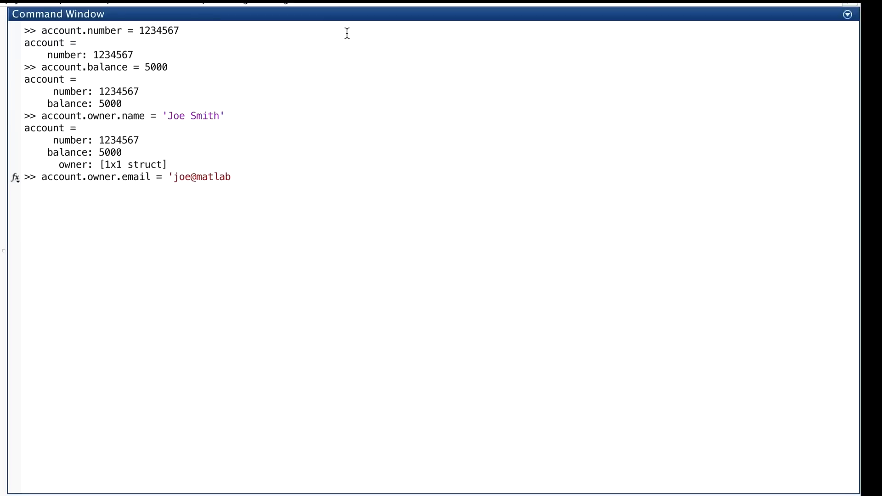
{"action": "key", "text": "Return"}
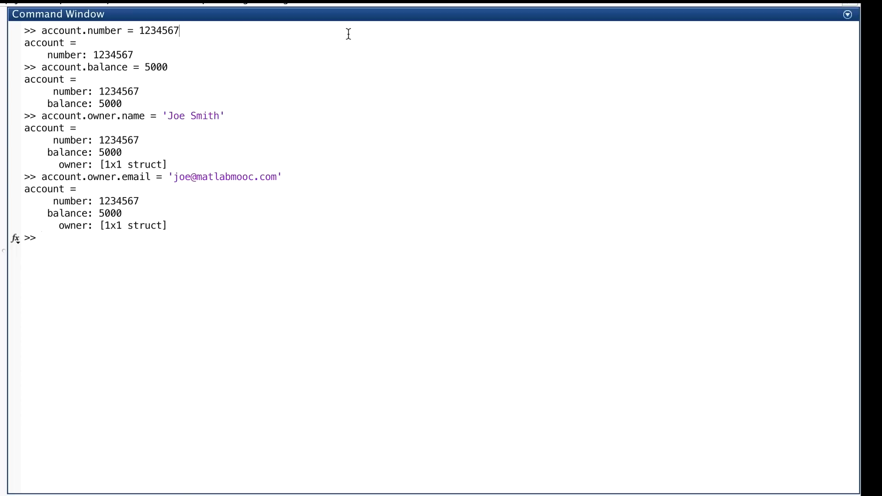
{"action": "mouse_move", "coordinate": [71, 44]}
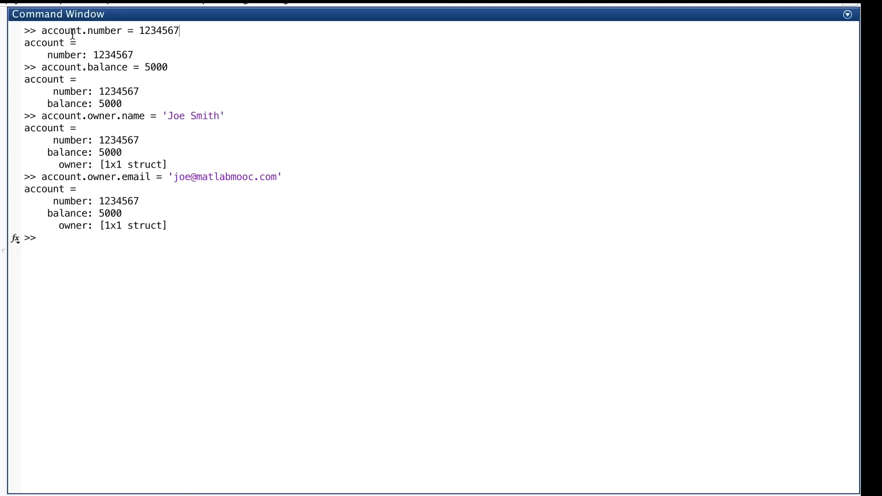
{"action": "mouse_move", "coordinate": [239, 245]}
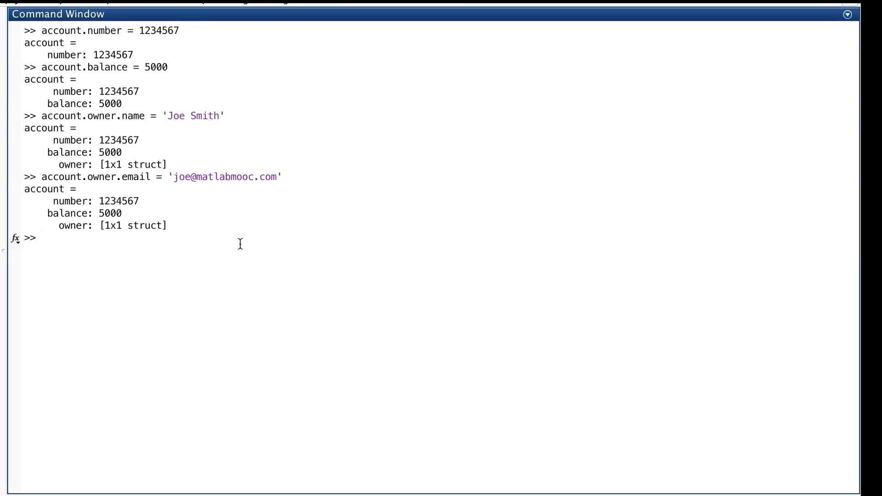
Check class(account) is struct and class of its number and balance fields is double
{"action": "type", "text": "class(acc"}
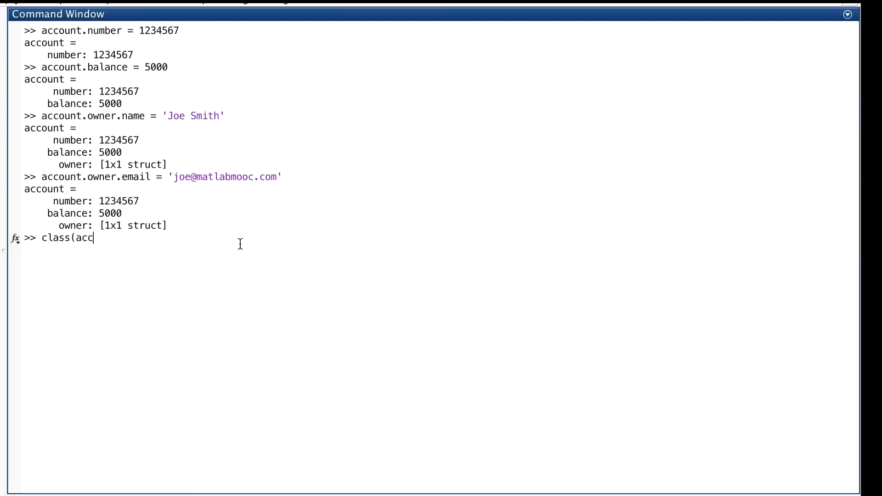
{"action": "key", "text": "Return"}
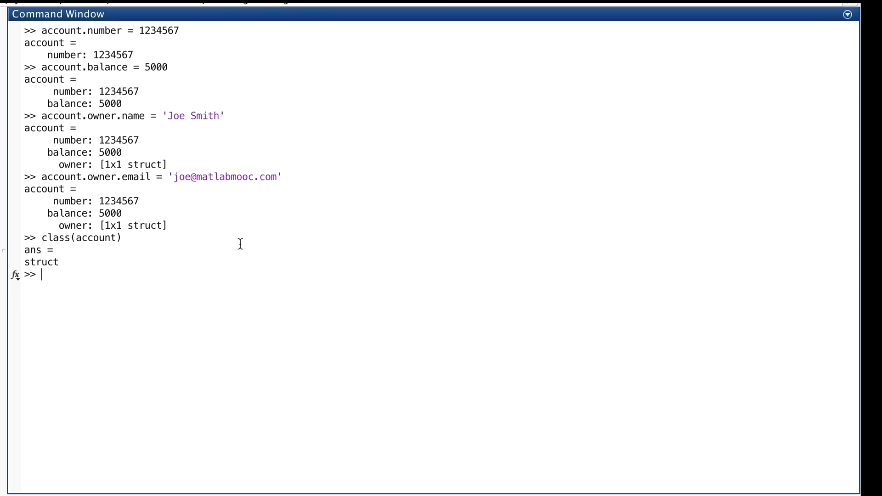
{"action": "type", "text": "class(account.balanc"}
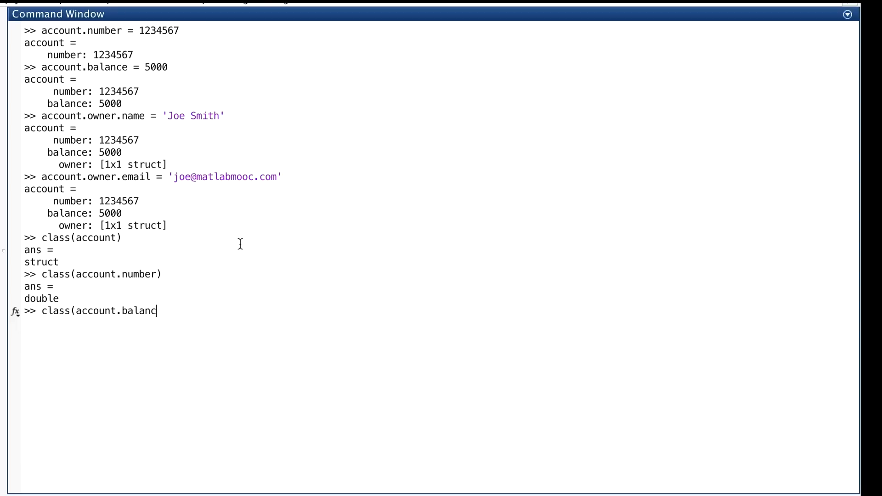
{"action": "key", "text": "Return"}
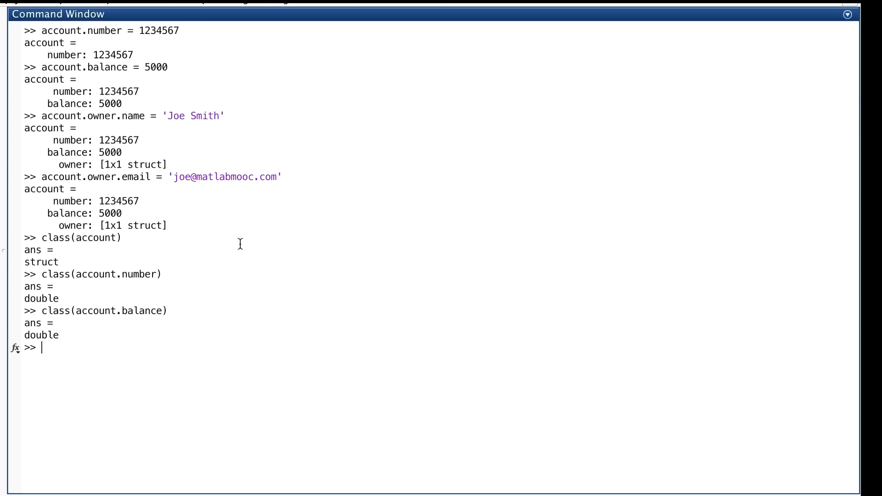
{"action": "mouse_move", "coordinate": [79, 226]}
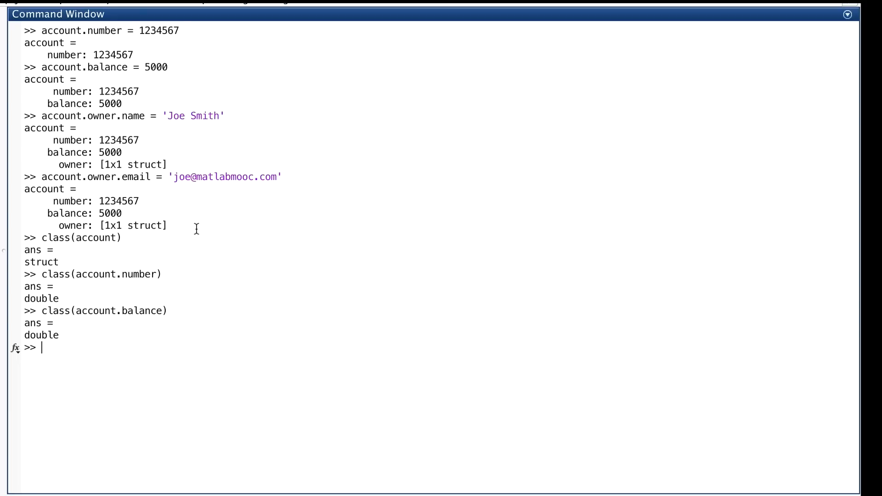
Display account.owner to show the nested name and email
{"action": "type", "text": "acc"}
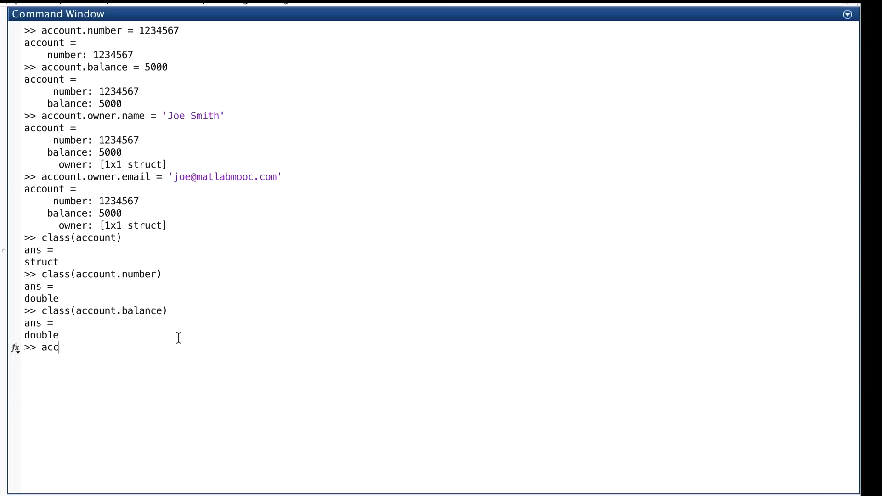
{"action": "key", "text": "Return"}
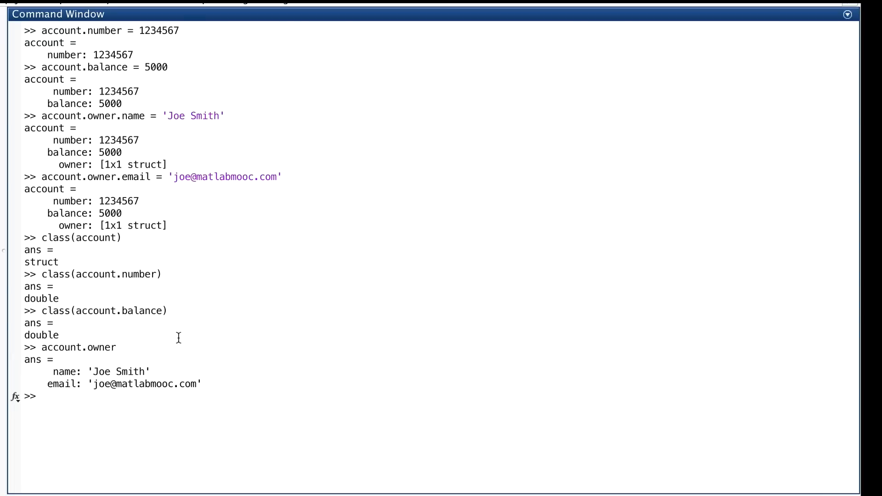
{"action": "mouse_move", "coordinate": [80, 348]}
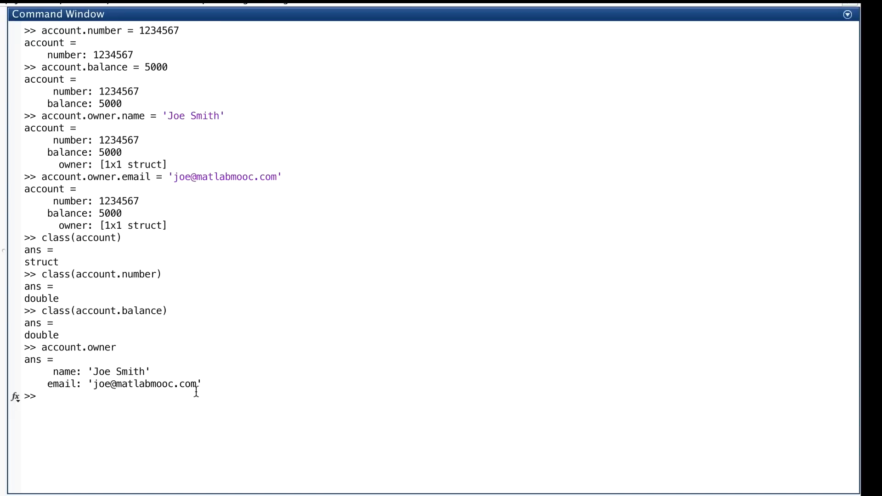
{"action": "mouse_move", "coordinate": [81, 373]}
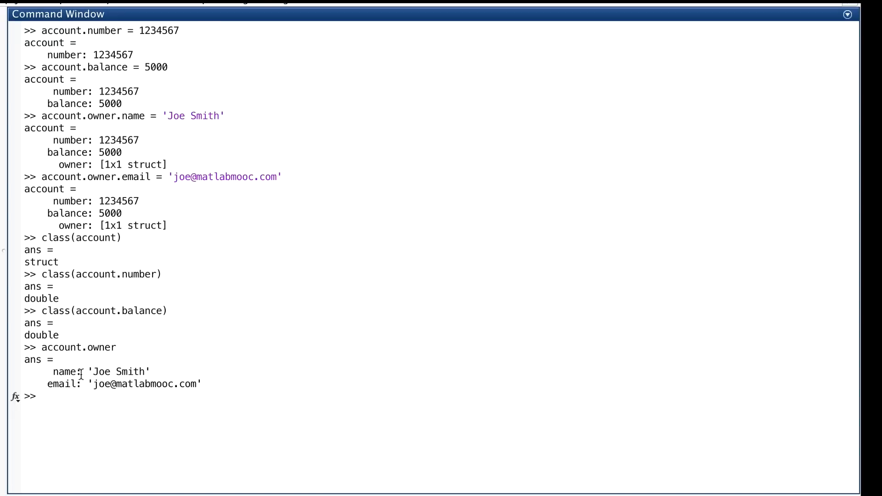
{"action": "mouse_move", "coordinate": [208, 387]}
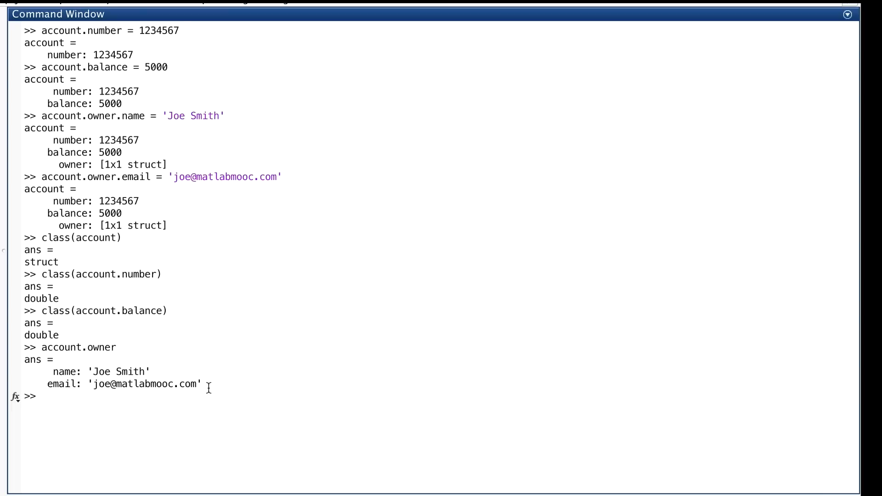
{"action": "mouse_move", "coordinate": [104, 376]}
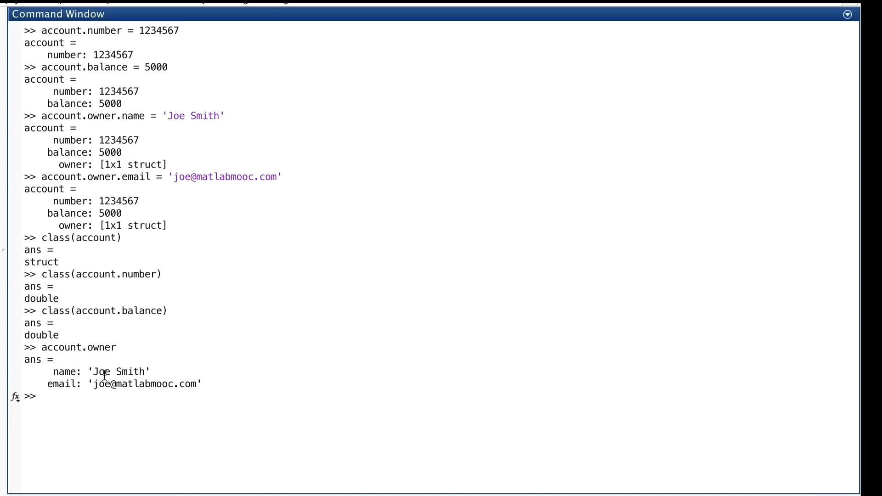
{"action": "mouse_move", "coordinate": [209, 382]}
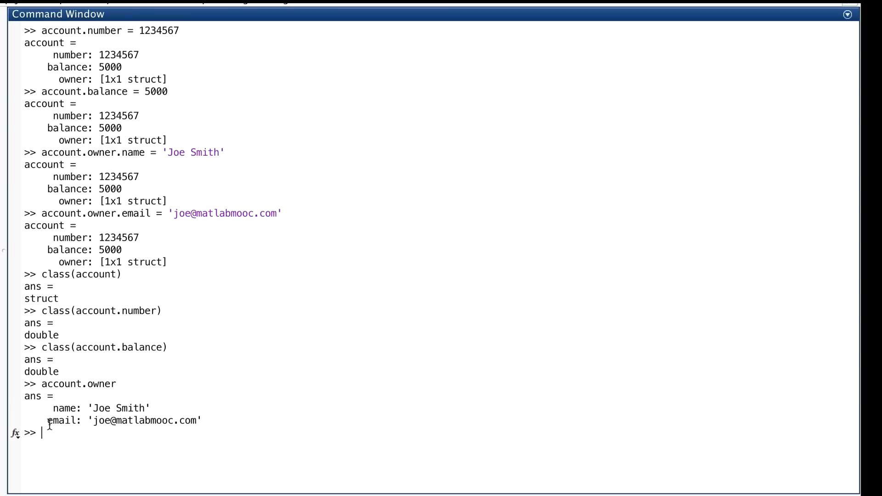
{"action": "mouse_move", "coordinate": [224, 438]}
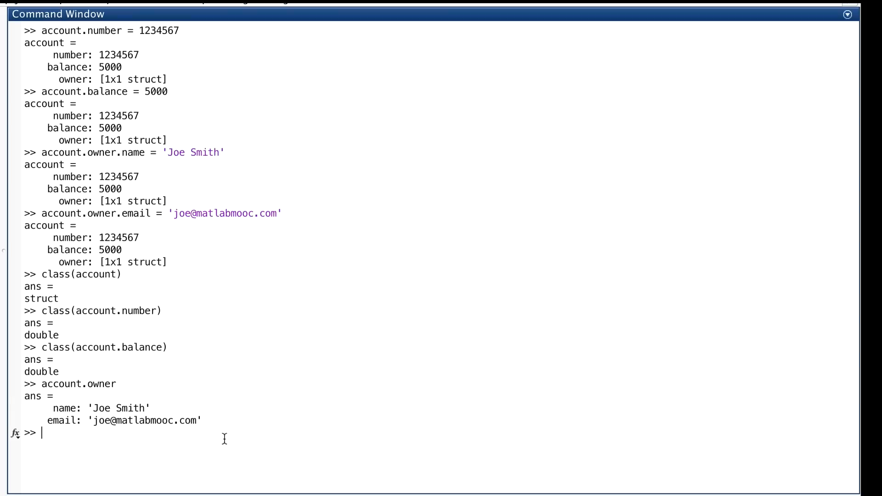
{"action": "mouse_move", "coordinate": [235, 439]}
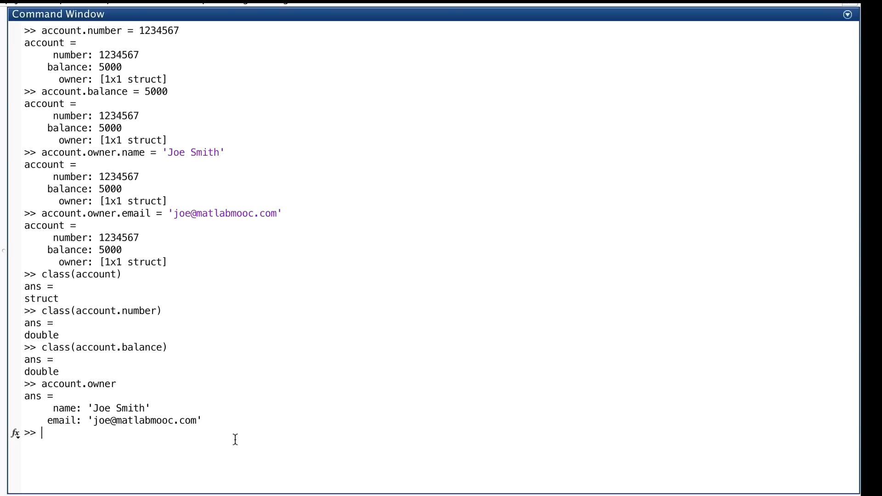
Assign account(2).number = 7654321, growing account into a 1x2 struct array
{"action": "type", "text": "account(2).number"}
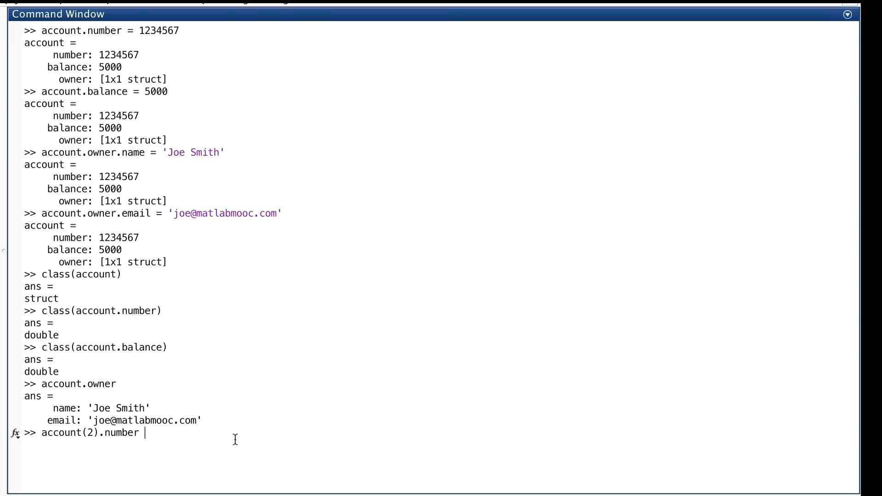
{"action": "key", "text": "Return"}
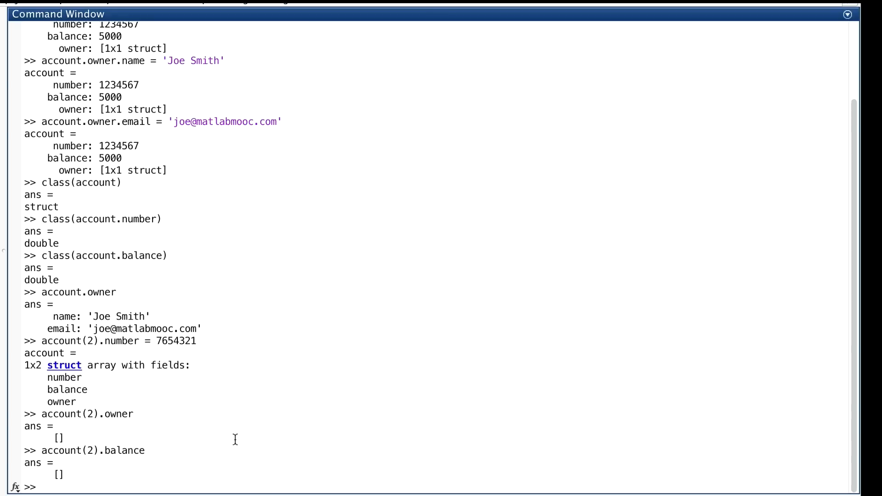
Set account(2).balance = 1000 and display the second account's fields
{"action": "type", "text": "a"}
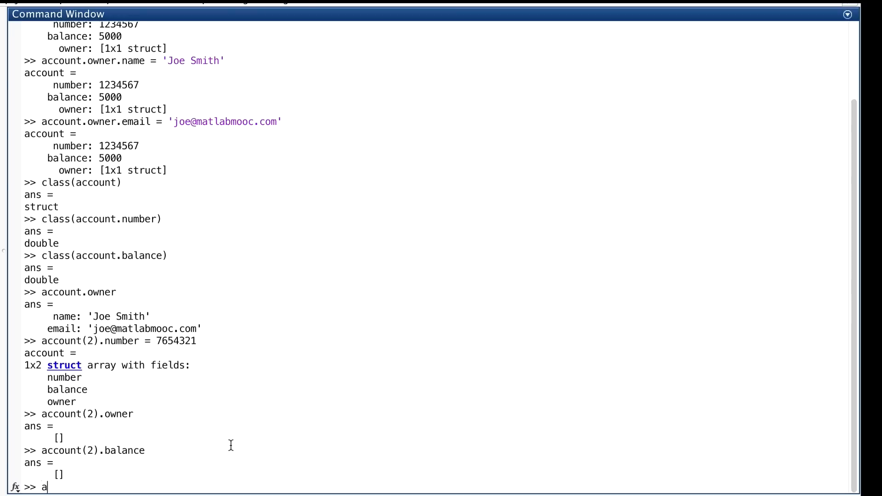
{"action": "type", "text": "ccount(2).balance = 1000"}
{"action": "type", "text": "account("}
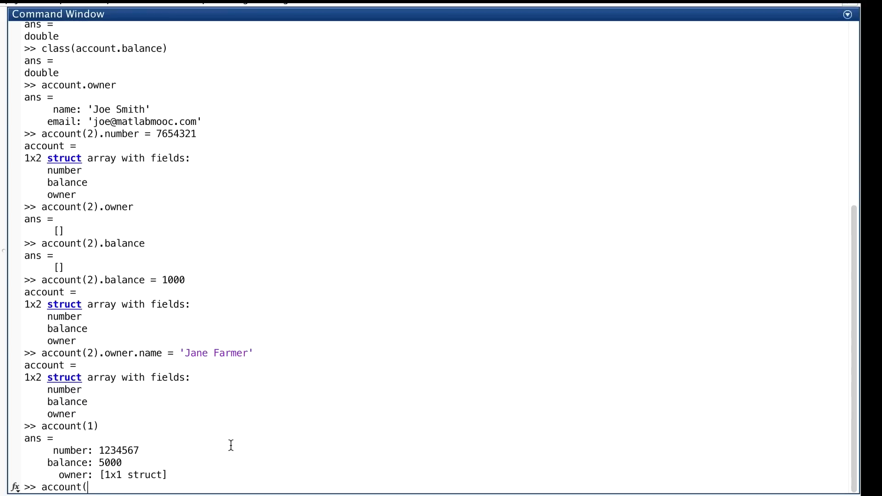
{"action": "type", "text": "2"}
{"action": "key", "text": "Return"}
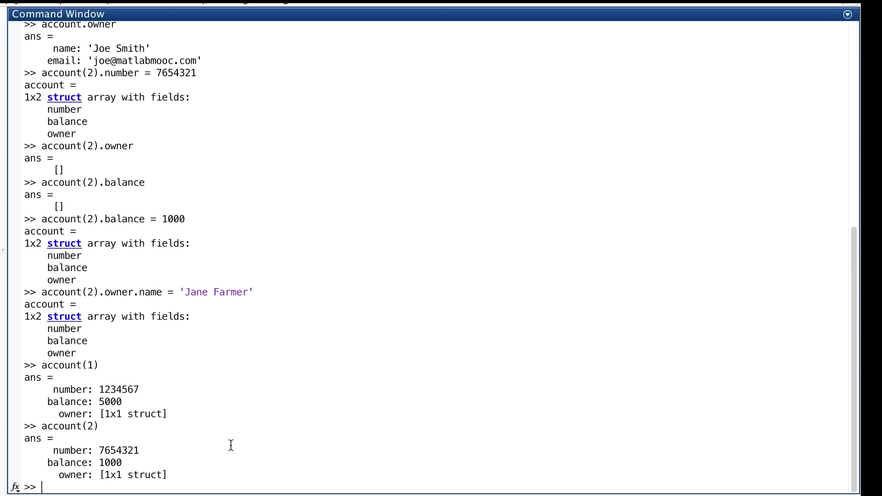
Set account(2).owner.name to 'Jane Farmer' and show both accounts' owner names
{"action": "type", "text": "account(2"}
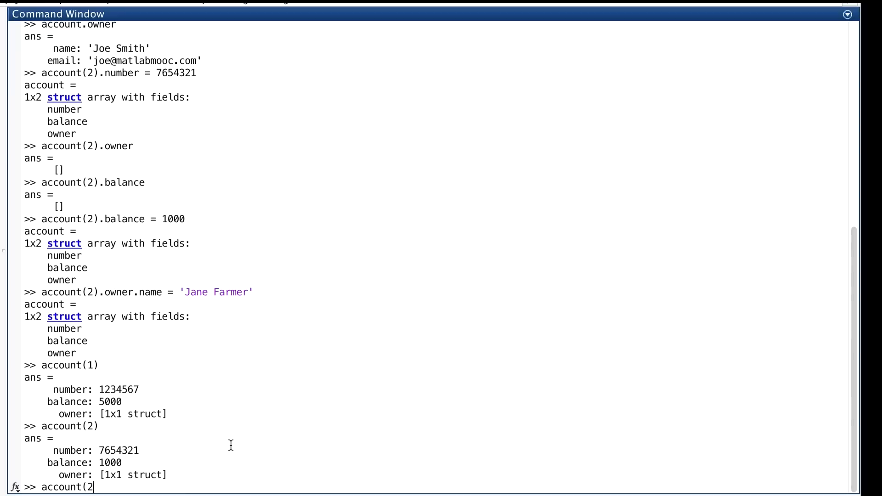
{"action": "type", "text": ").owner.name"}
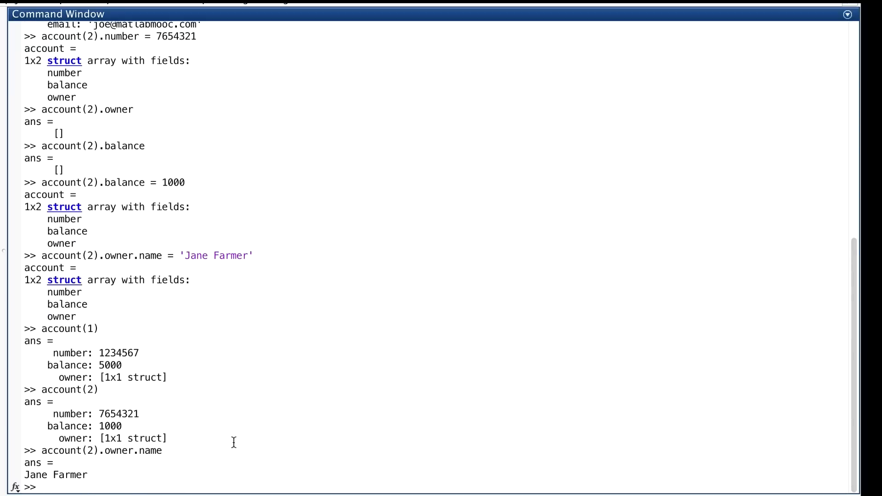
{"action": "type", "text": "account(1)."}
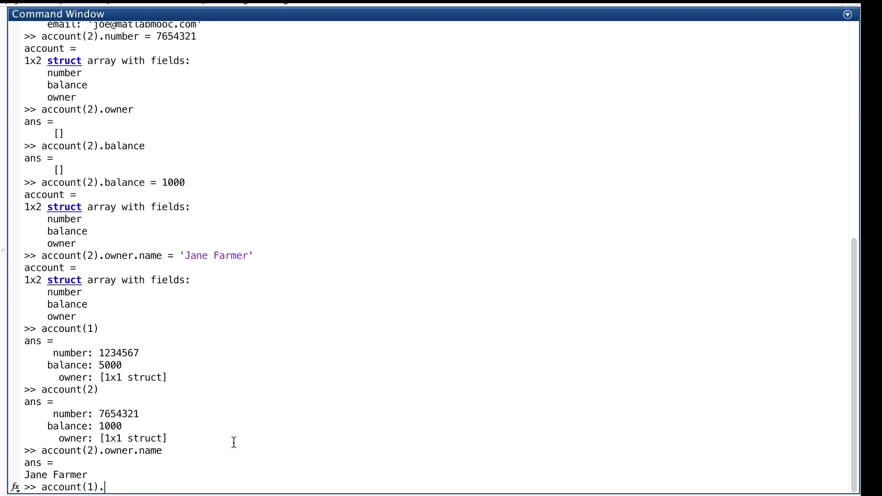
{"action": "key", "text": "Return"}
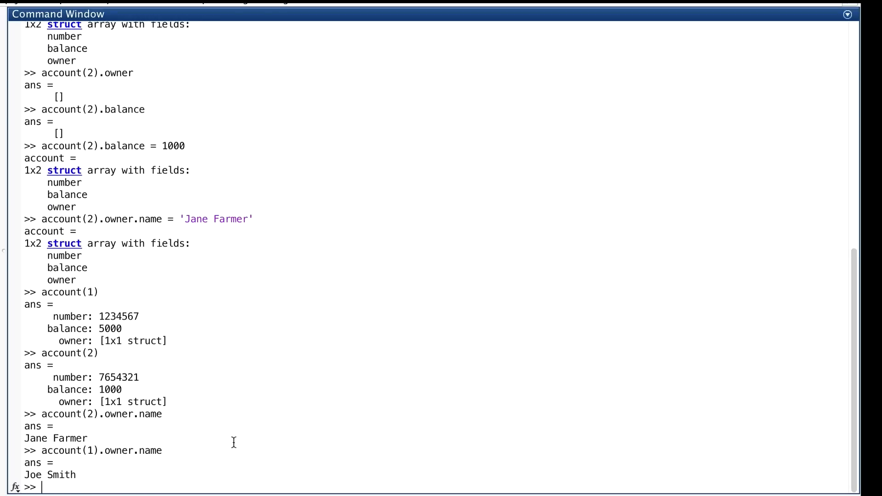
{"action": "mouse_move", "coordinate": [252, 433]}
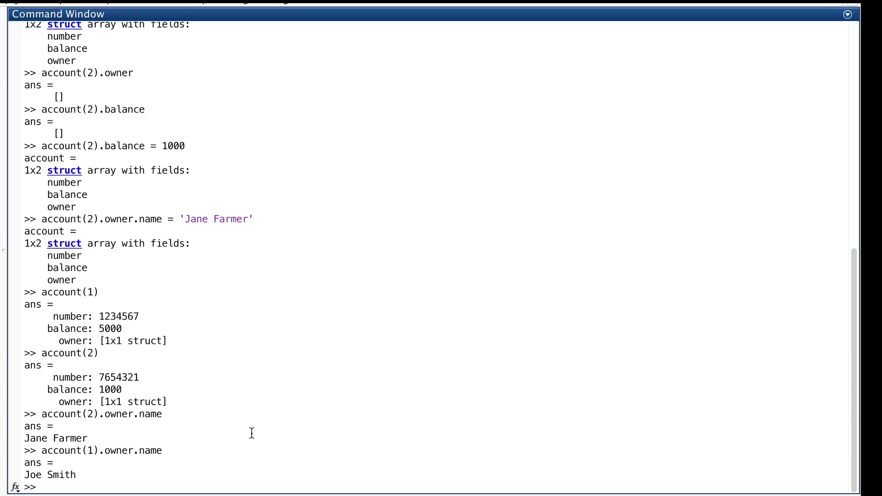
{"action": "mouse_move", "coordinate": [264, 432]}
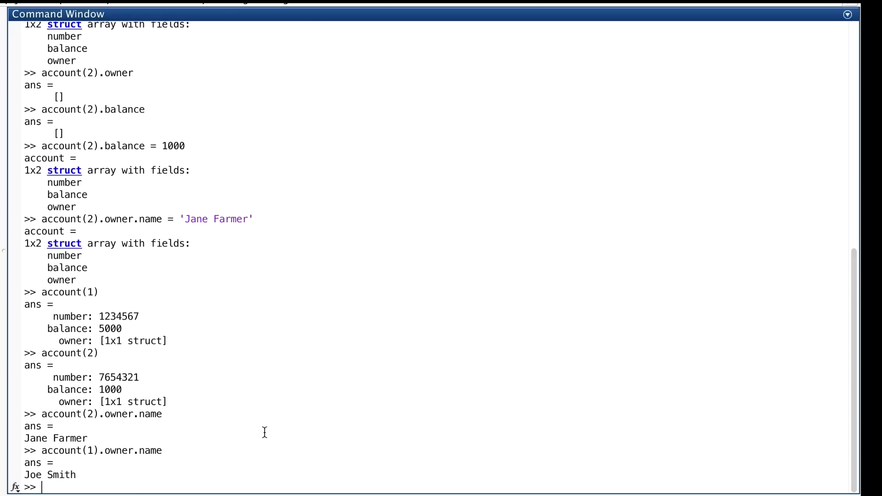
Compute the owners' name lengths (9 and 11), then set account(1).owner.age = 23
{"action": "type", "text": "le"}
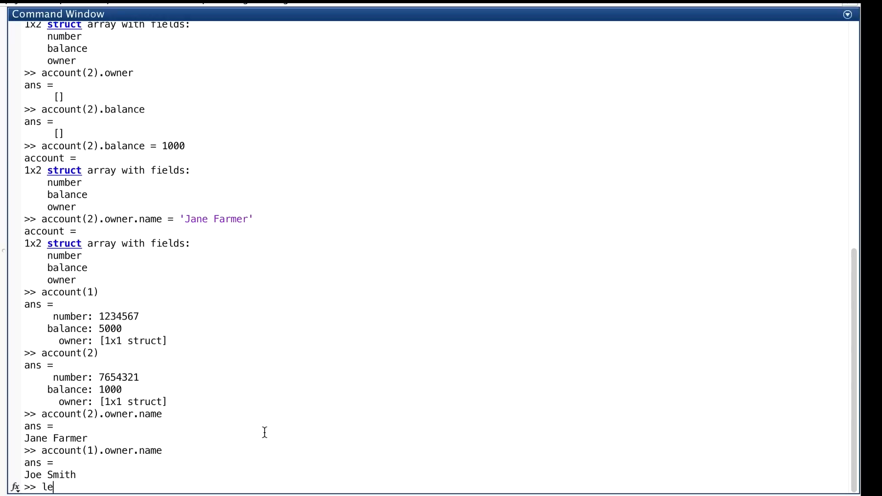
{"action": "key", "text": "Return"}
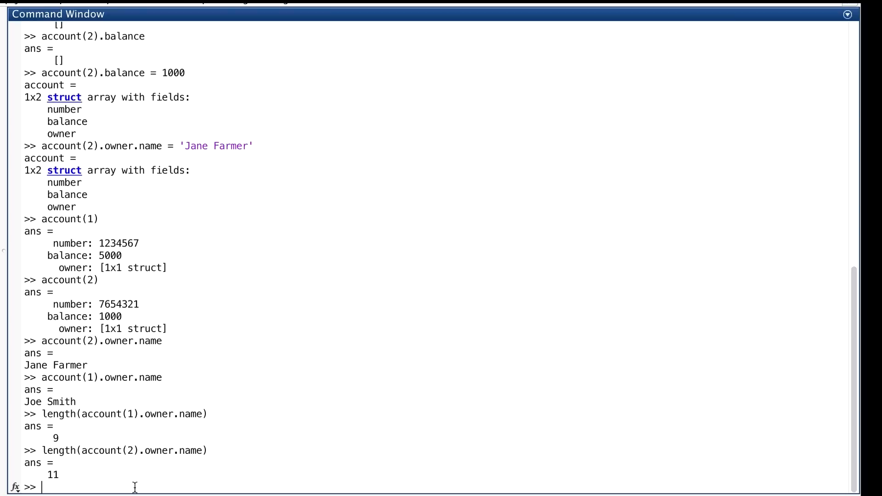
{"action": "type", "text": "account(1).owner.age = 23"}
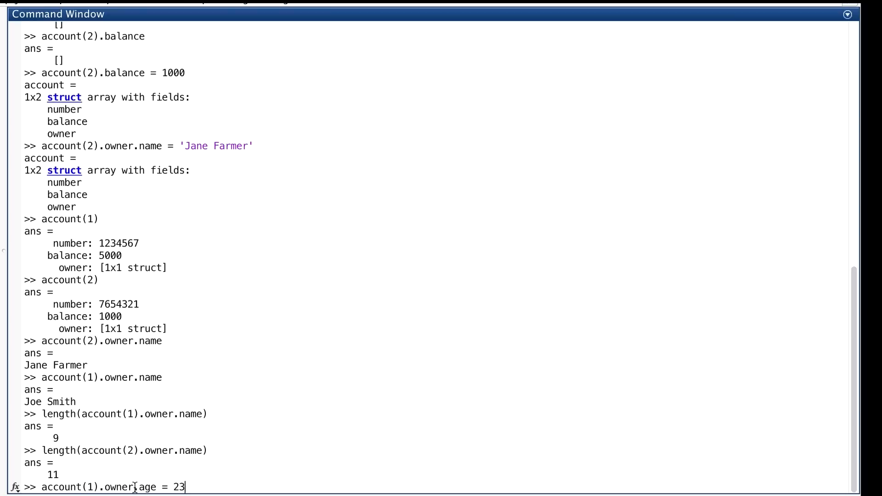
{"action": "key", "text": "Return"}
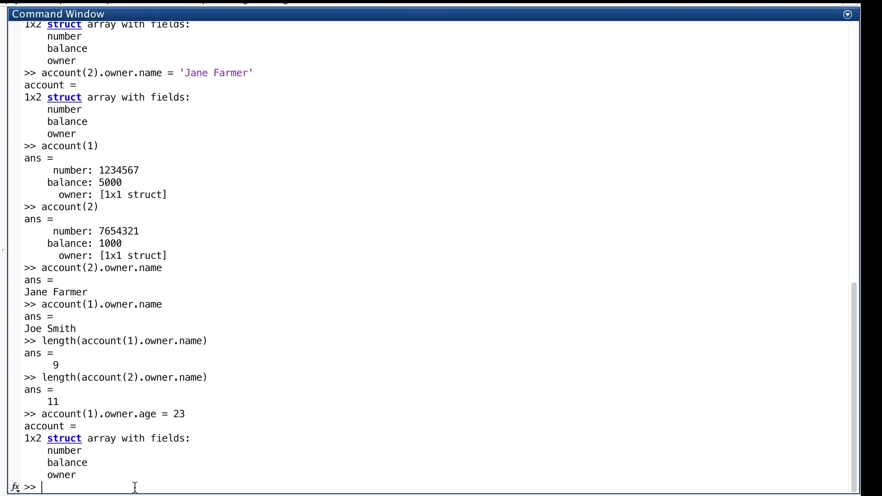
Query account(2).owner.age, producing a non-existent field 'age' error
{"action": "type", "text": "account(2).o"}
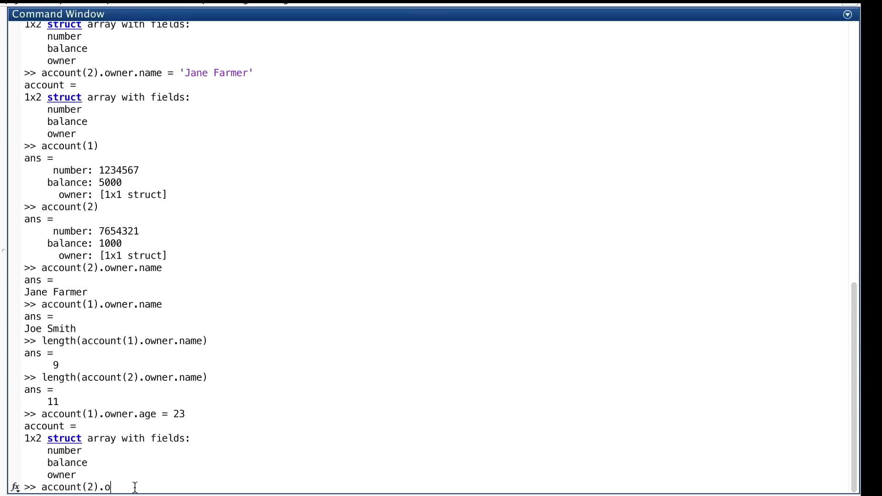
{"action": "key", "text": "Return"}
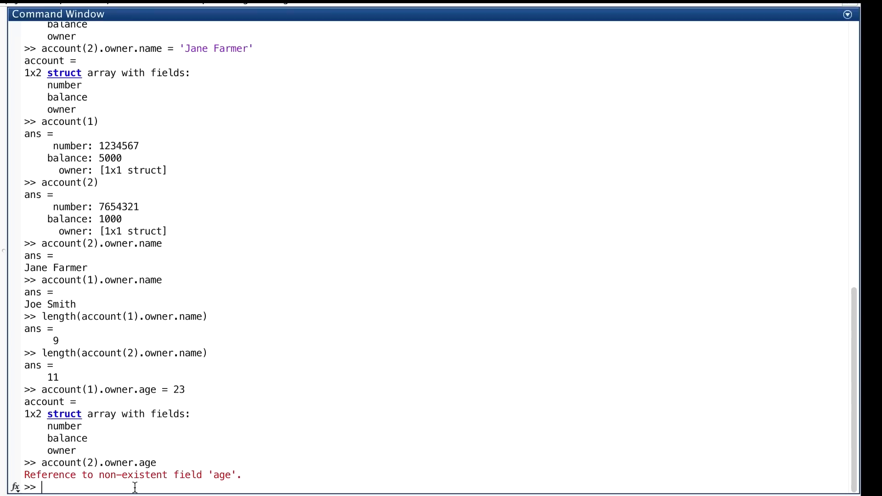
{"action": "mouse_move", "coordinate": [46, 429]}
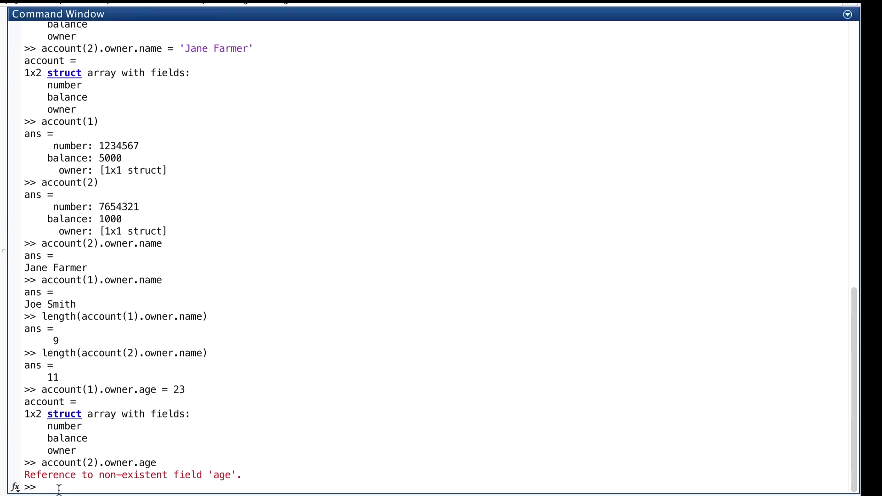
{"action": "mouse_move", "coordinate": [265, 487]}
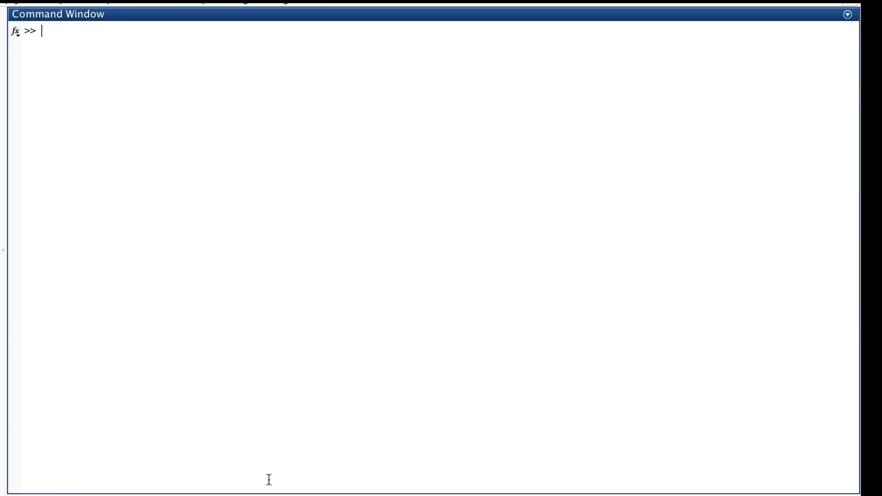
Display account(1:2).owner and begin isfield(account(2).owner,'age')
{"action": "type", "text": "account"}
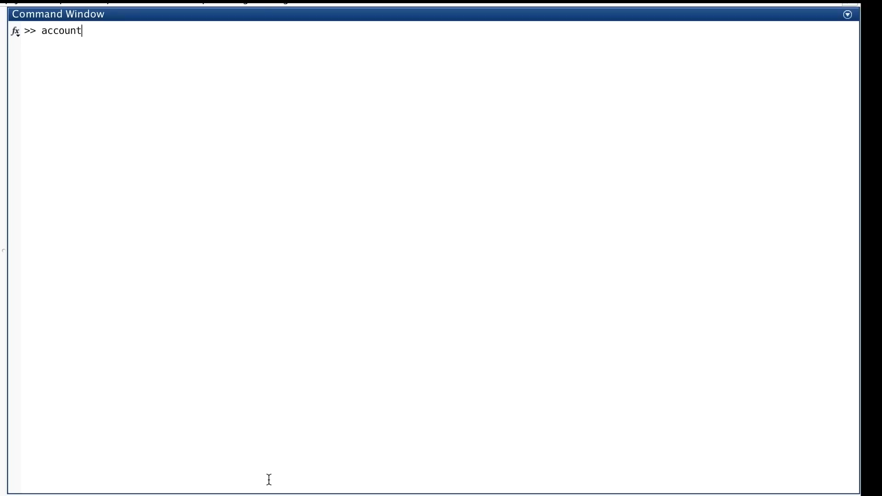
{"action": "type", "text": "(1:2).owner"}
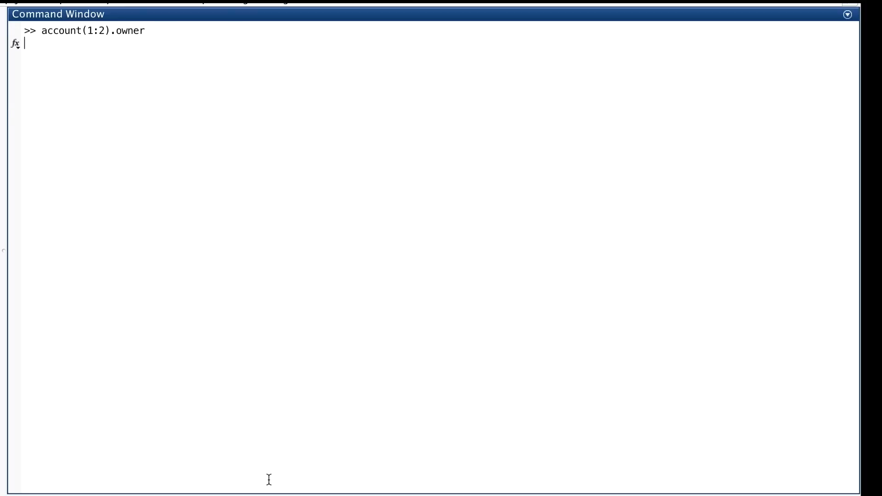
{"action": "key", "text": "Return"}
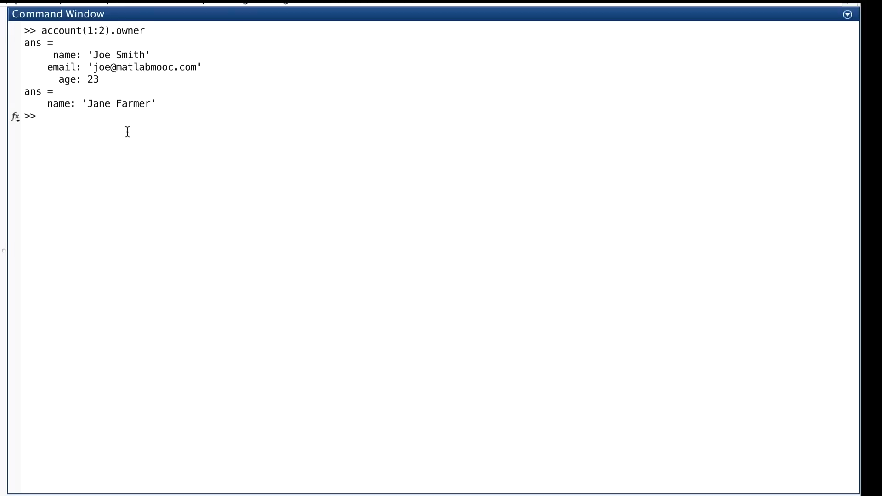
{"action": "mouse_move", "coordinate": [47, 48]}
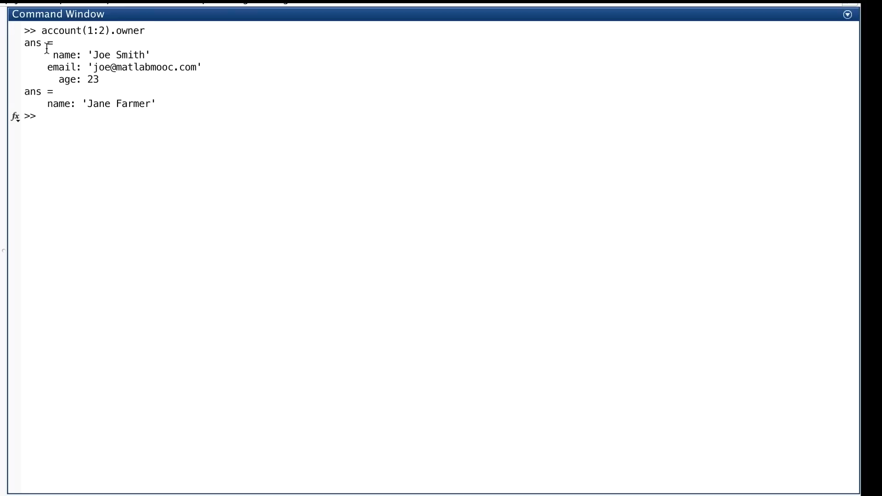
{"action": "mouse_move", "coordinate": [175, 96]}
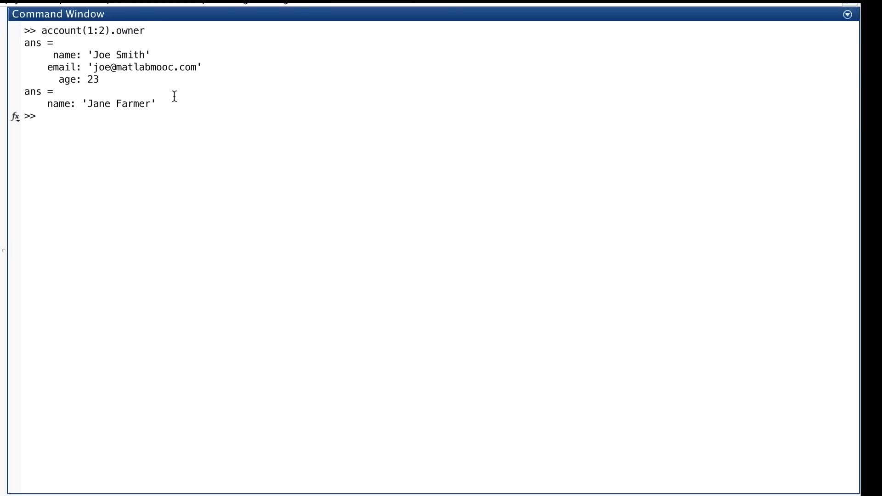
{"action": "mouse_move", "coordinate": [127, 88]}
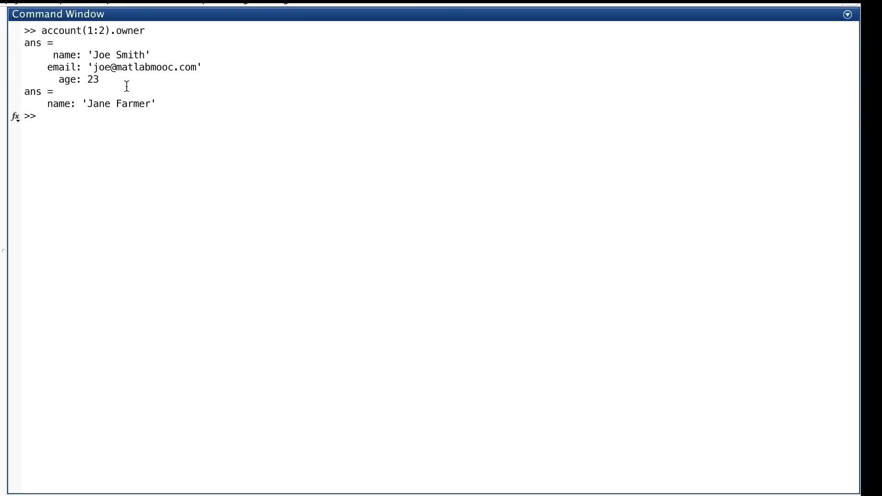
{"action": "mouse_move", "coordinate": [159, 104]}
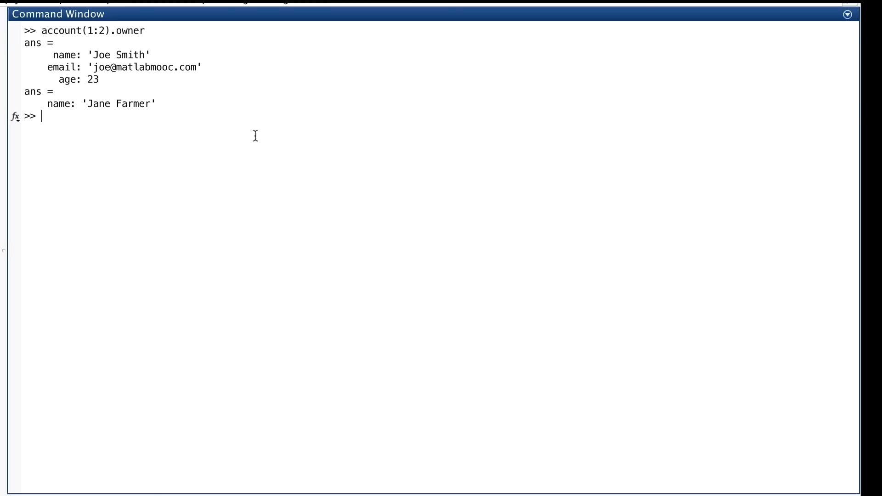
{"action": "type", "text": "isfield(account(2).owner,'age"}
{"action": "type", "text": "isfield(account(1).owner,'age')"}
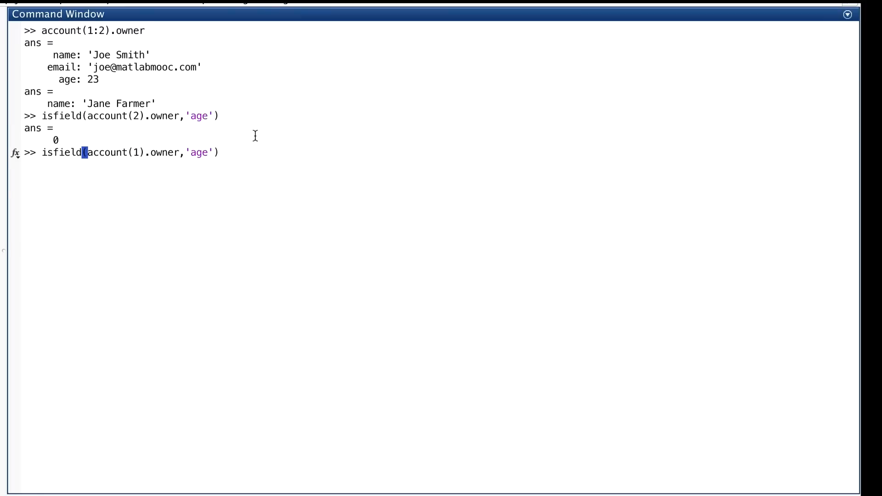
Run isfield on both owners for 'age', returning 0 for the second and 1 for the first
{"action": "key", "text": "Return"}
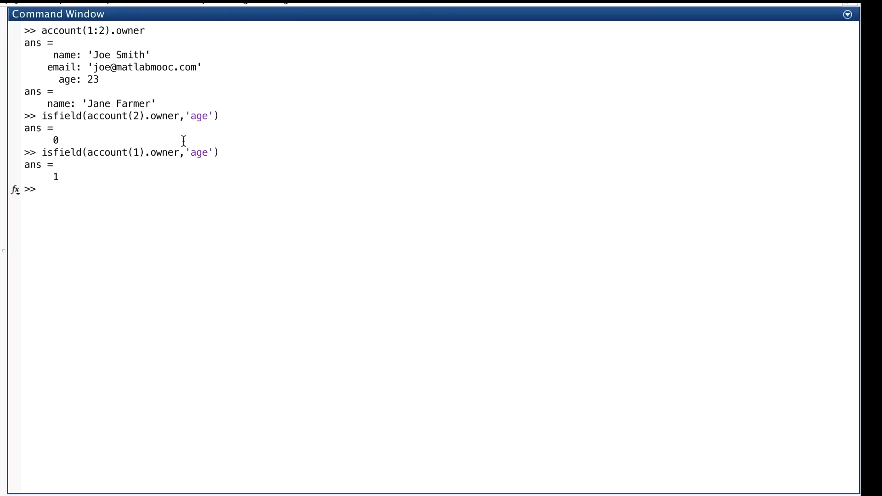
{"action": "mouse_move", "coordinate": [88, 114]}
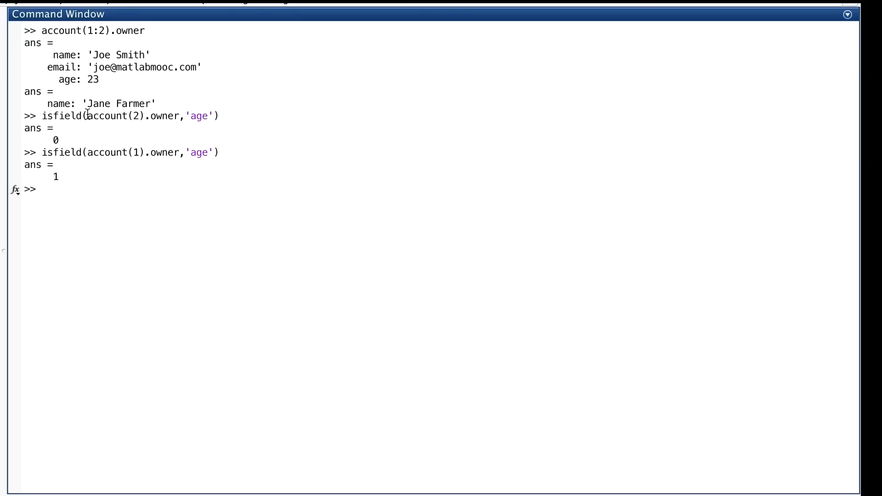
{"action": "mouse_move", "coordinate": [119, 122]}
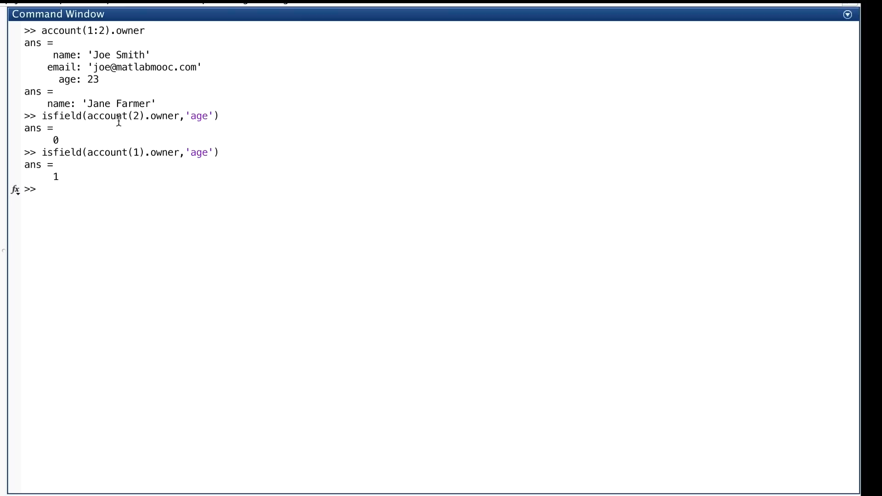
{"action": "mouse_move", "coordinate": [135, 117]}
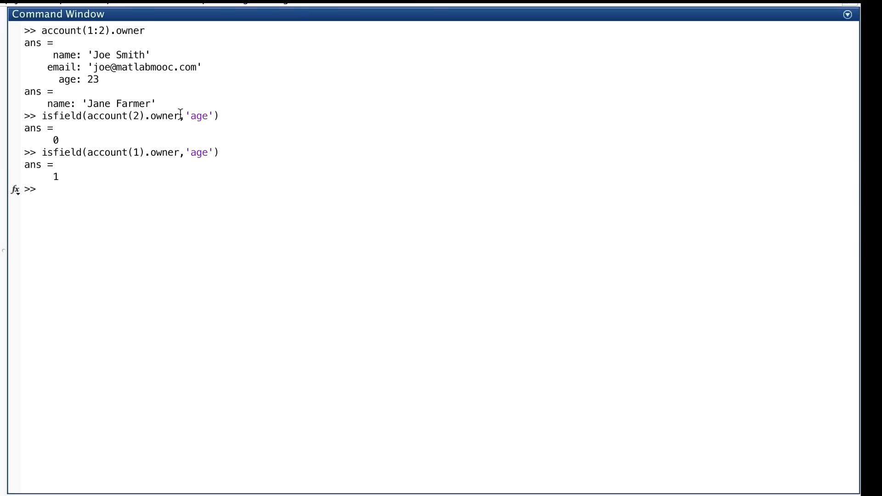
{"action": "mouse_move", "coordinate": [90, 121]}
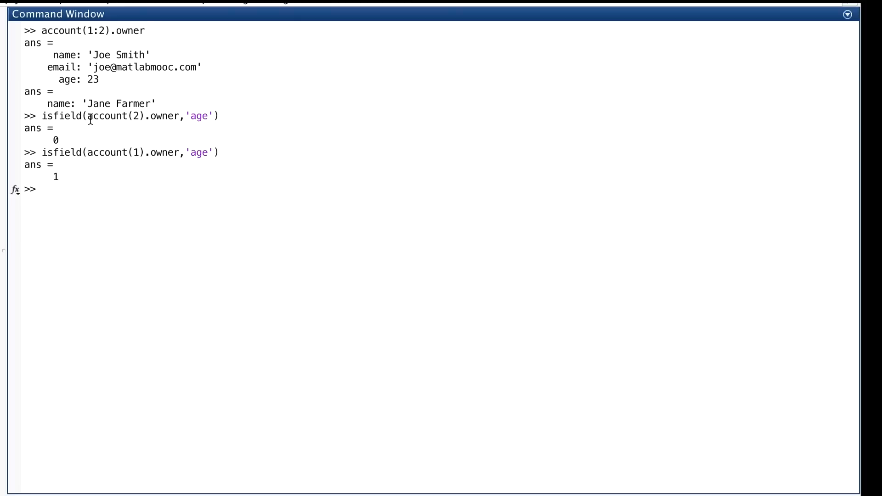
{"action": "mouse_move", "coordinate": [180, 117]}
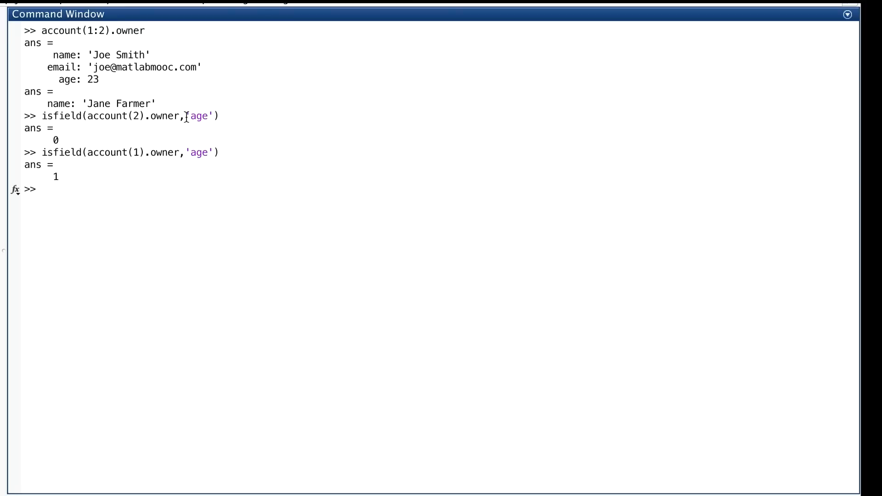
{"action": "mouse_move", "coordinate": [64, 141]}
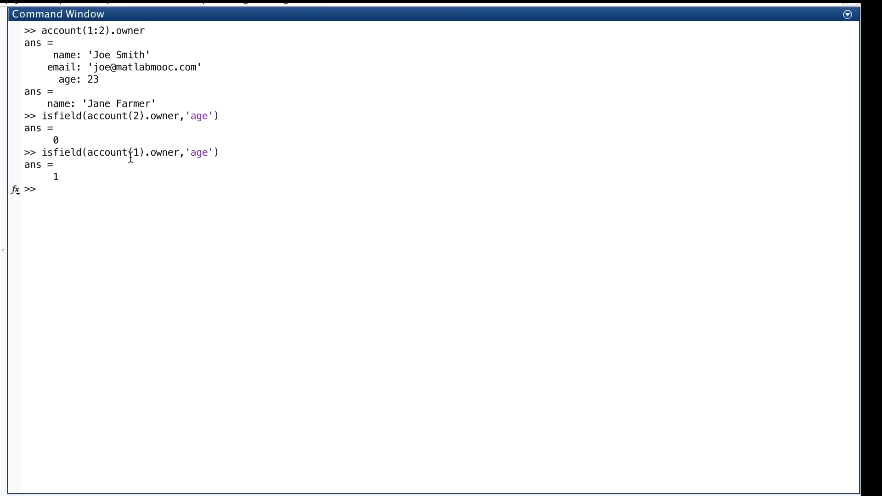
{"action": "mouse_move", "coordinate": [117, 37]}
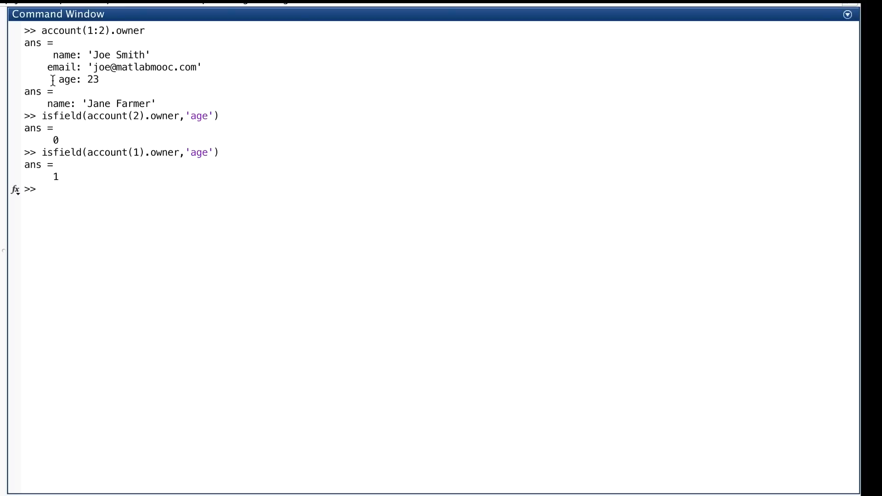
{"action": "mouse_move", "coordinate": [58, 81]}
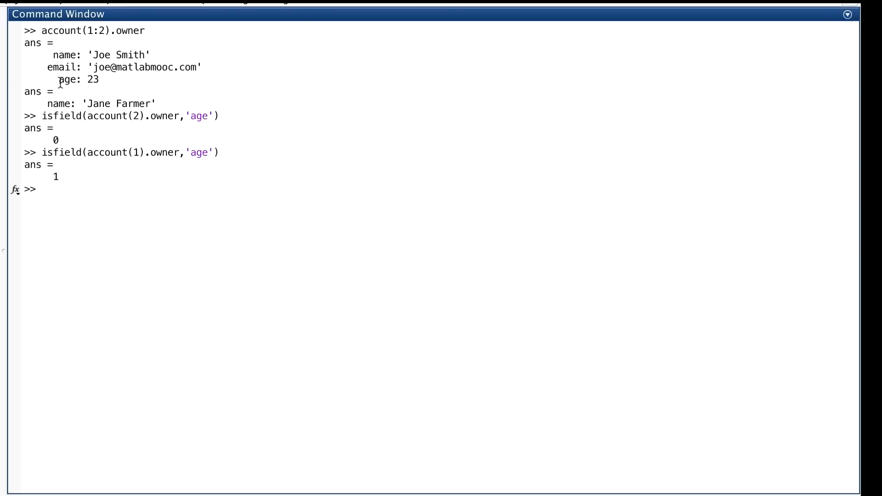
{"action": "mouse_move", "coordinate": [104, 176]}
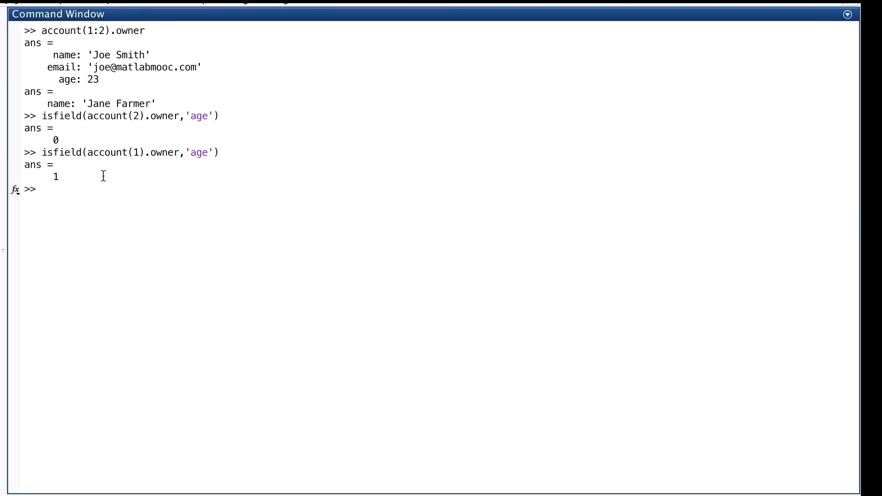
{"action": "mouse_move", "coordinate": [300, 176]}
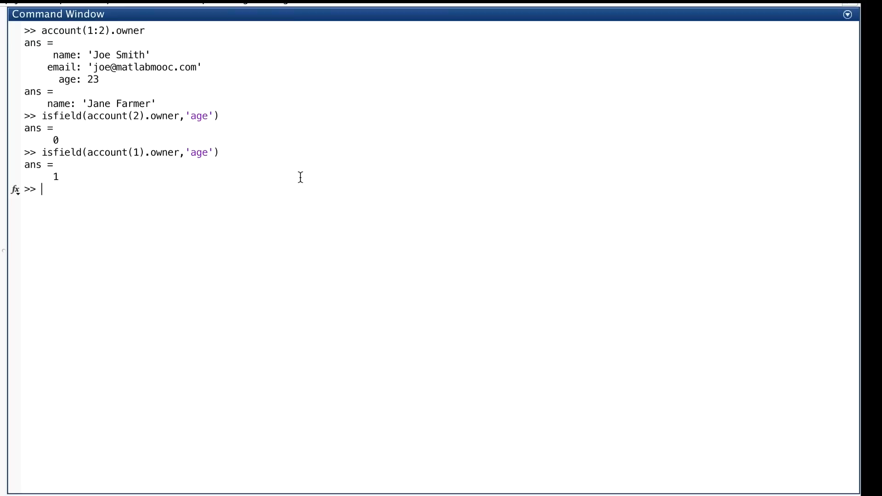
Run rmfield(account(1).owner,'age') to show a struct with only name and email
{"action": "type", "text": "rmfield(account(1).own"}
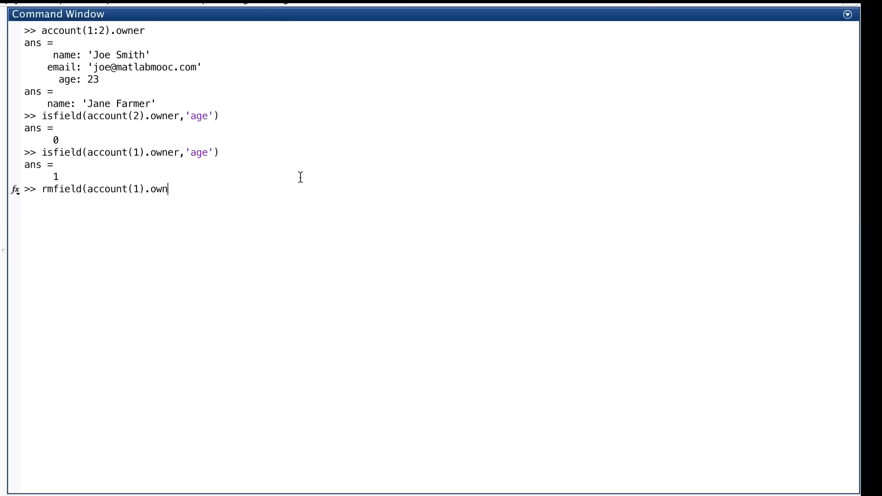
{"action": "key", "text": "Return"}
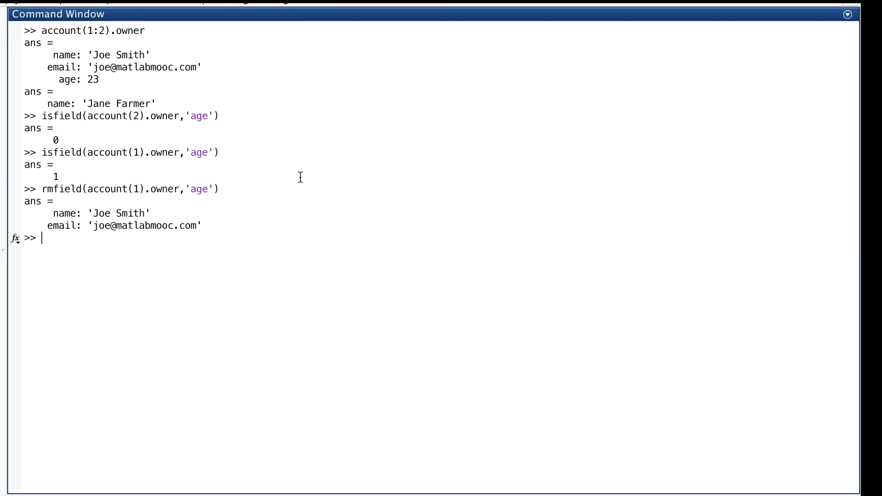
{"action": "mouse_move", "coordinate": [101, 91]}
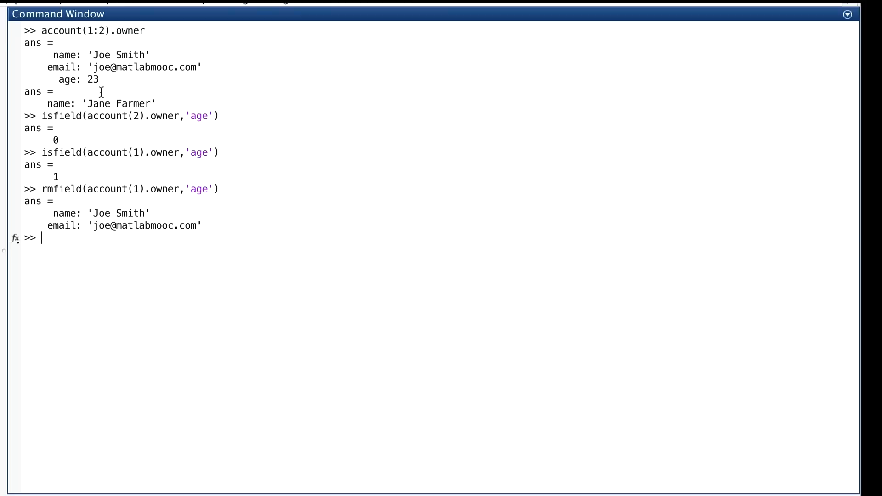
{"action": "mouse_move", "coordinate": [88, 191]}
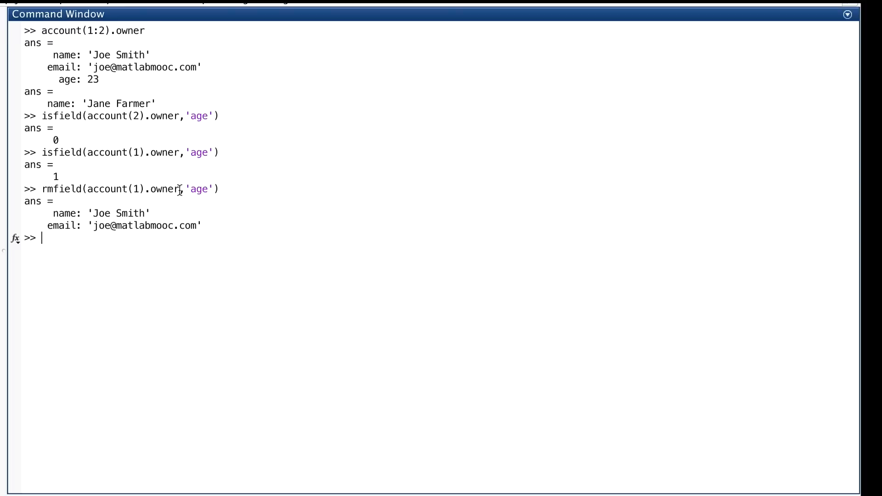
{"action": "mouse_move", "coordinate": [215, 189]}
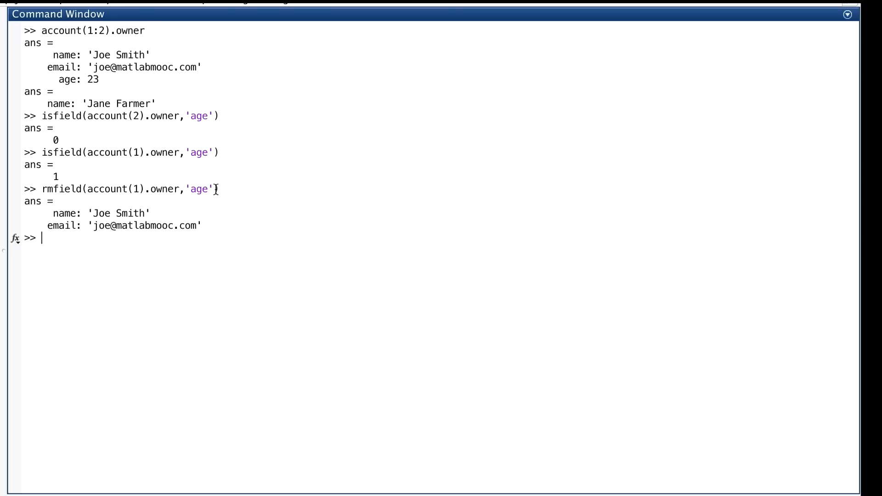
{"action": "mouse_move", "coordinate": [61, 237]}
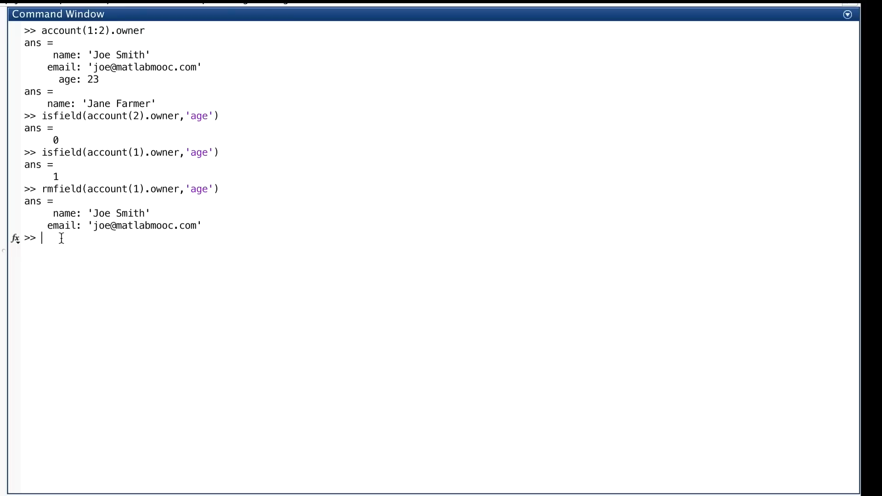
Display account(1).owner, confirming name, email and age 23 remain unchanged
{"action": "type", "text": "ac"}
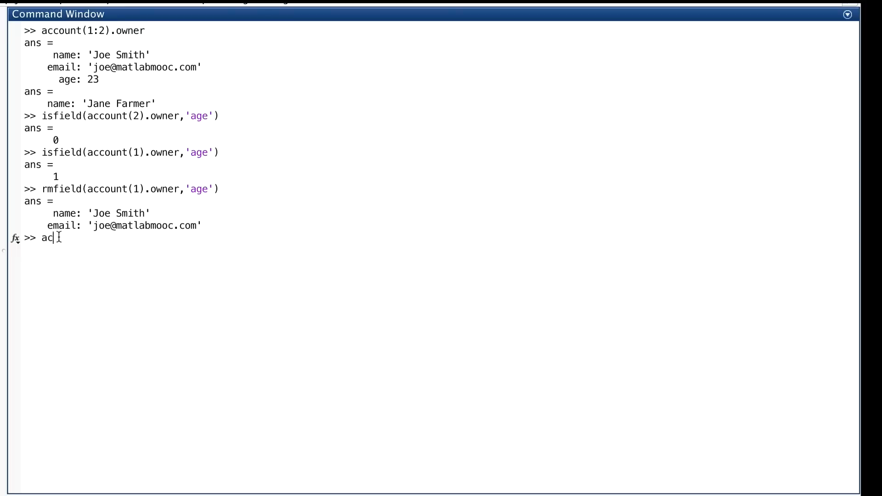
{"action": "type", "text": "count(1)"}
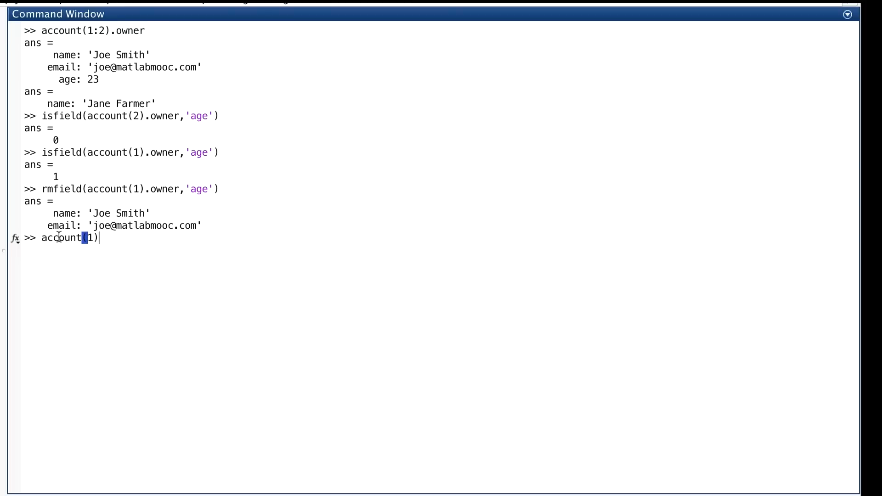
{"action": "type", "text": ".owner"}
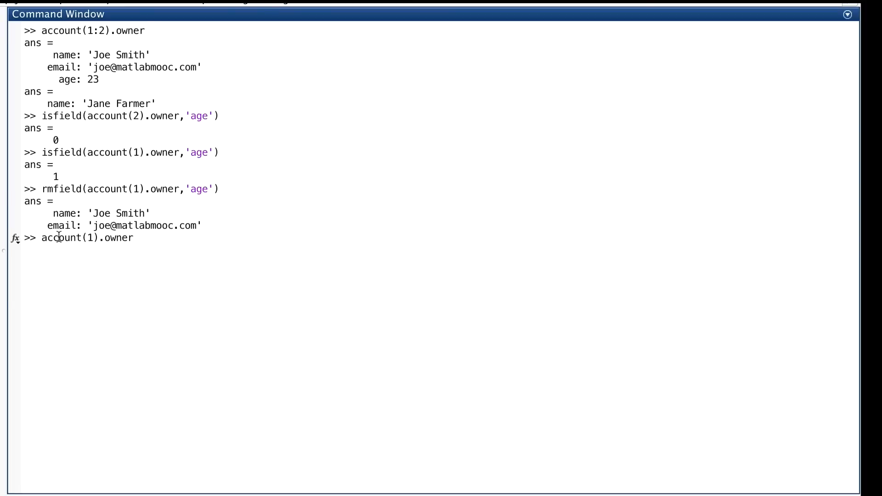
{"action": "key", "text": "Return"}
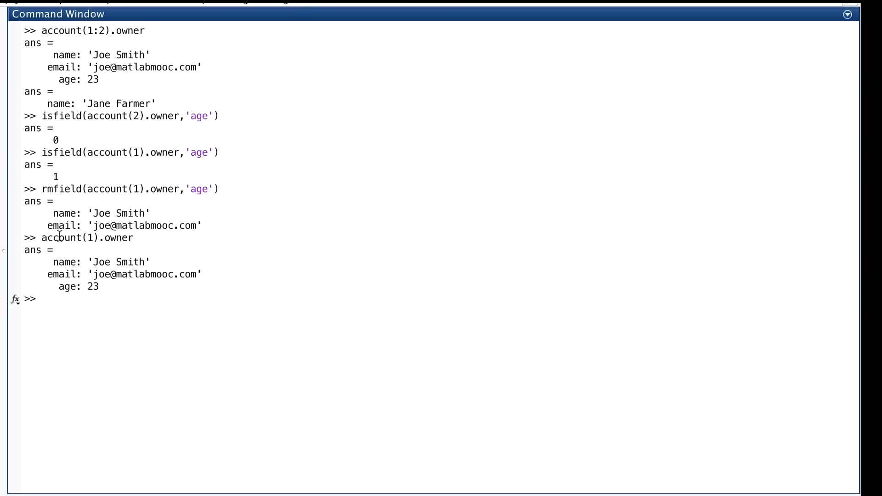
{"action": "mouse_move", "coordinate": [214, 371]}
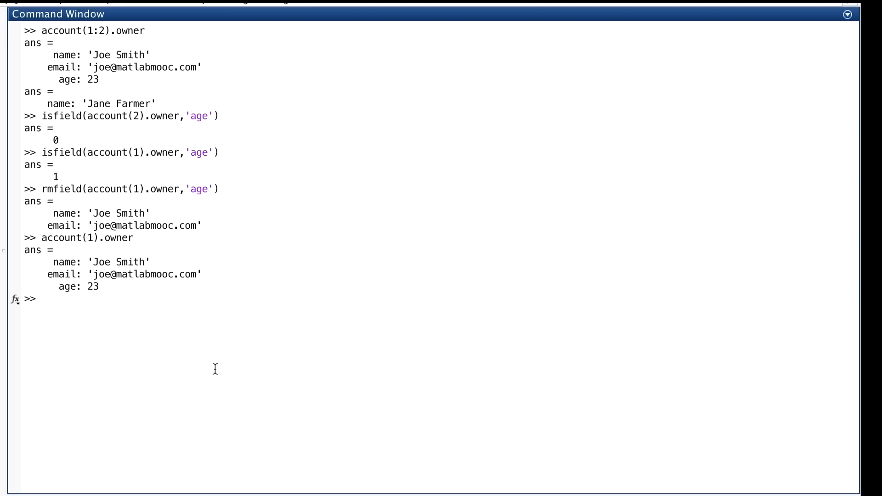
{"action": "mouse_move", "coordinate": [130, 261]}
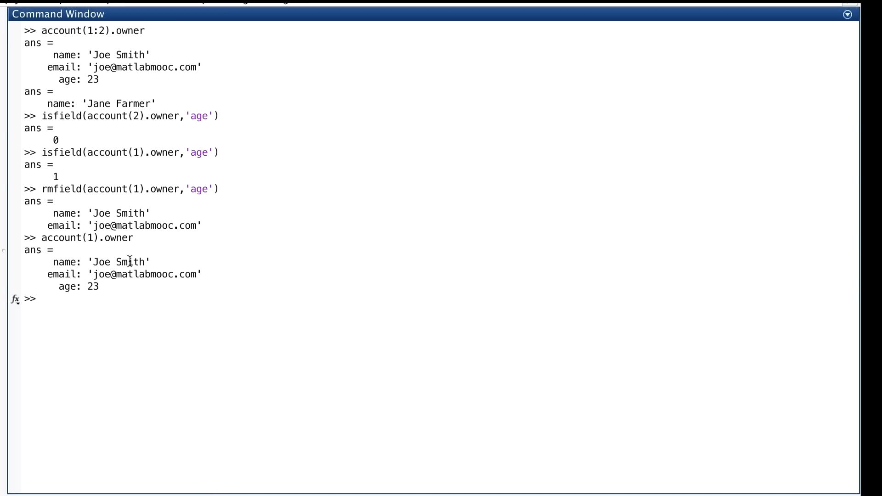
{"action": "mouse_move", "coordinate": [145, 192]}
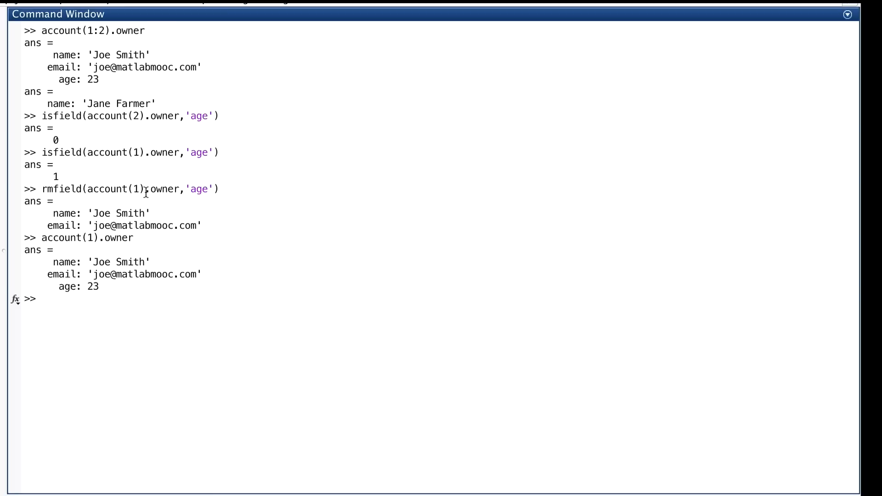
{"action": "mouse_move", "coordinate": [162, 190]}
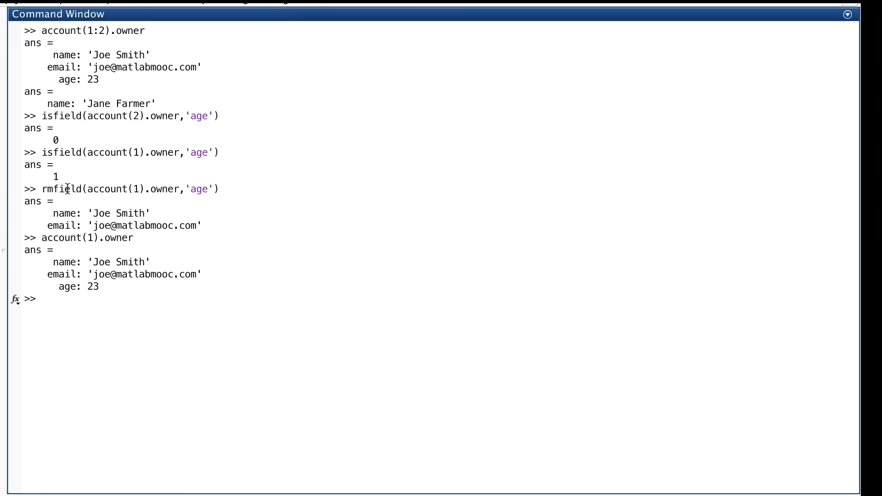
{"action": "mouse_move", "coordinate": [65, 207]}
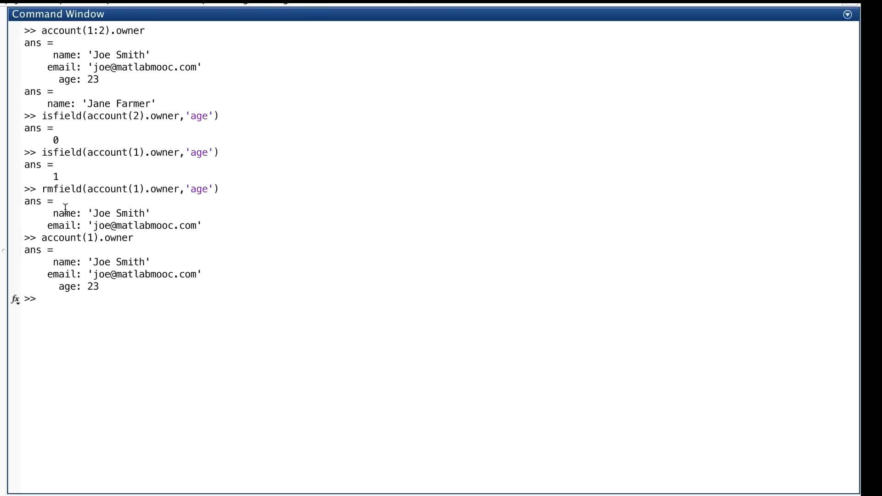
{"action": "mouse_move", "coordinate": [66, 225]}
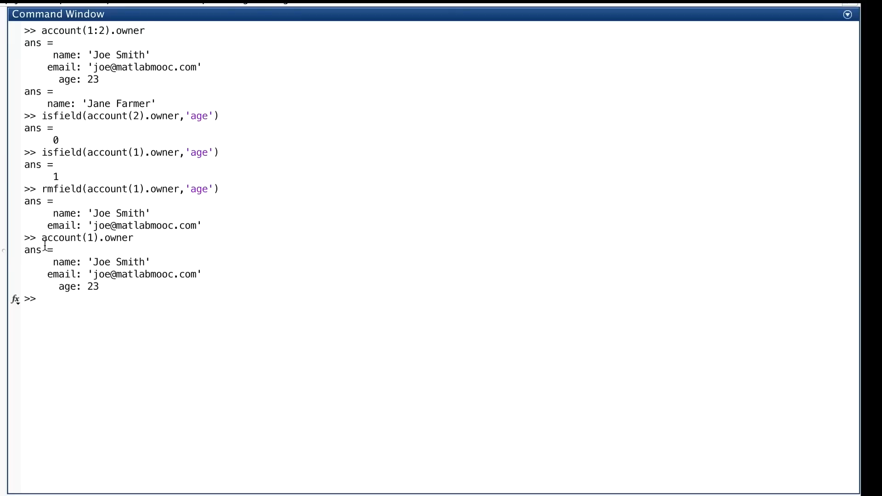
{"action": "mouse_move", "coordinate": [133, 247]}
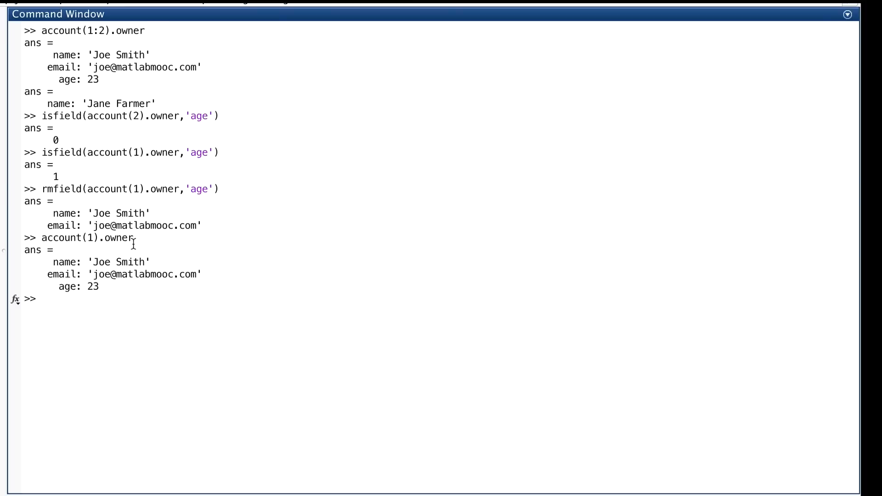
{"action": "mouse_move", "coordinate": [110, 290]}
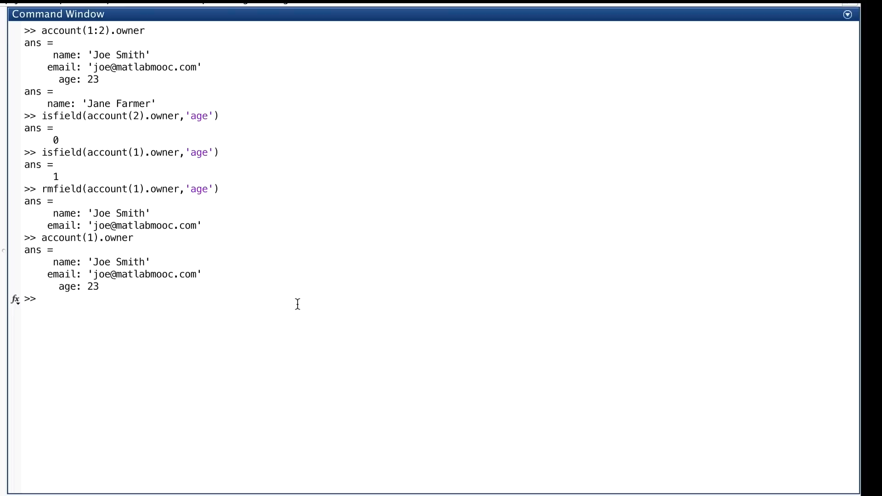
Reassign account(1).owner to rmfield(account(1).owner,'age') so the age field is removed for good
{"action": "type", "text": "rmfield(account(1).owner,'age')"}
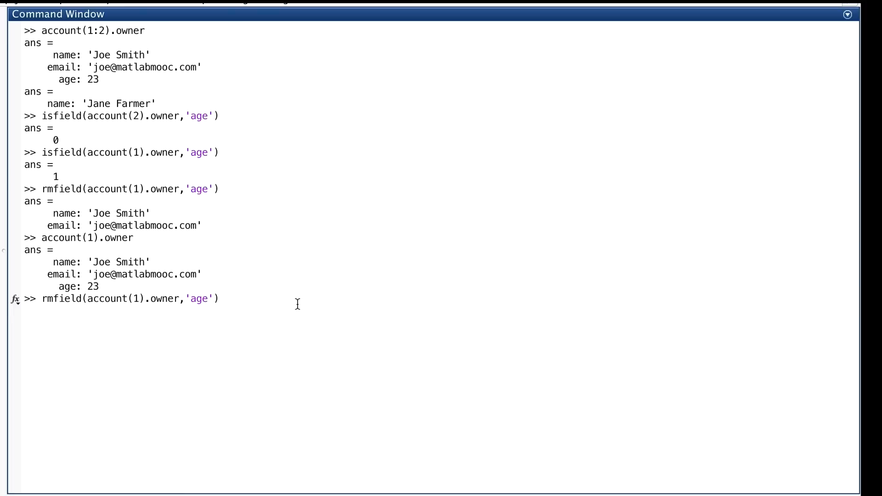
{"action": "type", "text": "account(1).owner"}
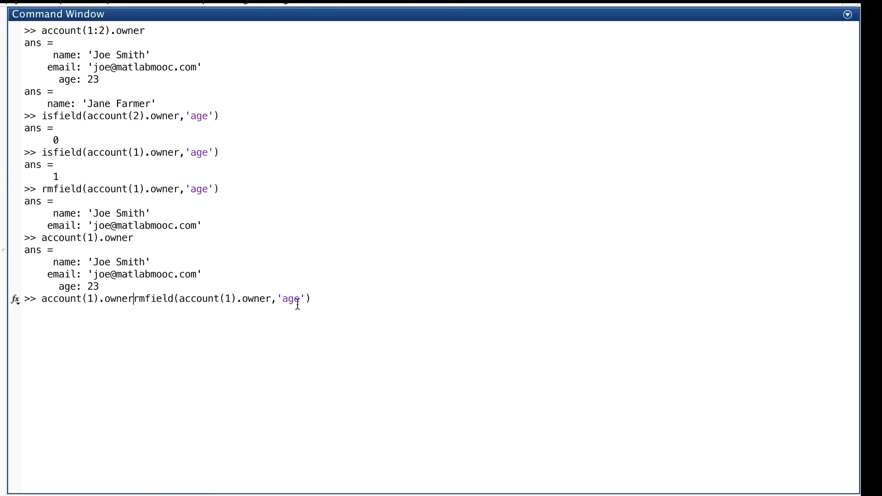
{"action": "type", "text": "="}
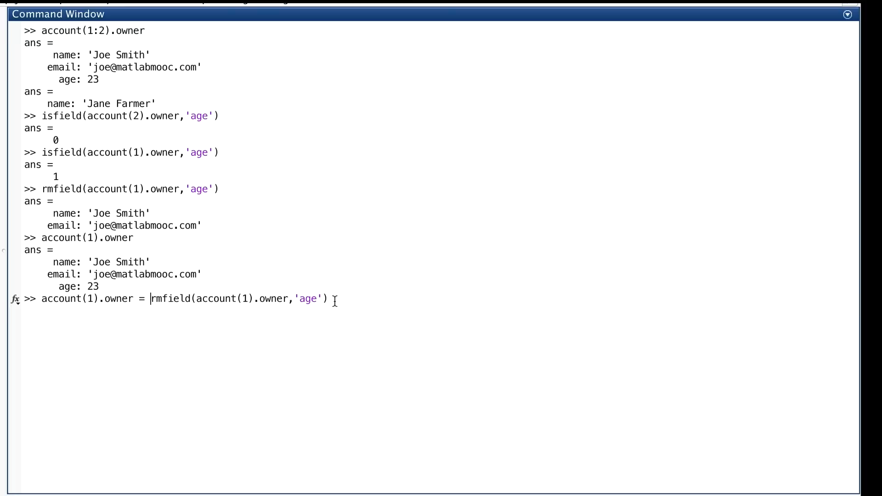
{"action": "key", "text": "Return"}
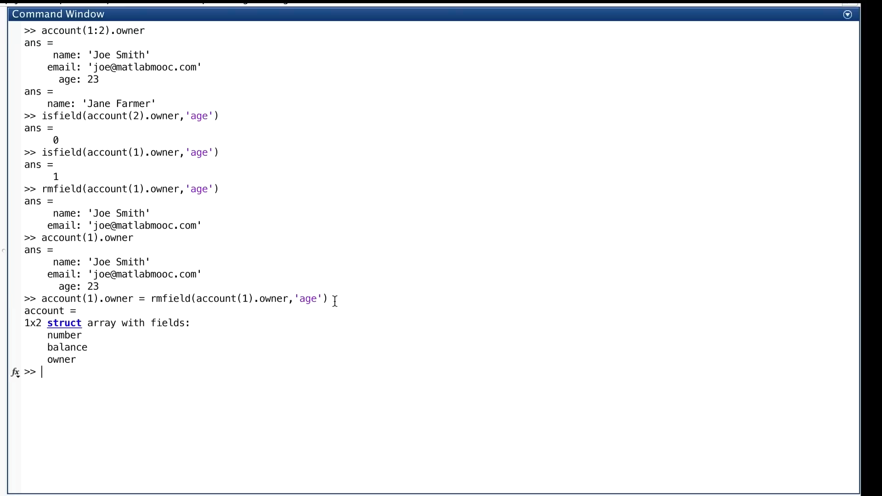
{"action": "mouse_move", "coordinate": [89, 365]}
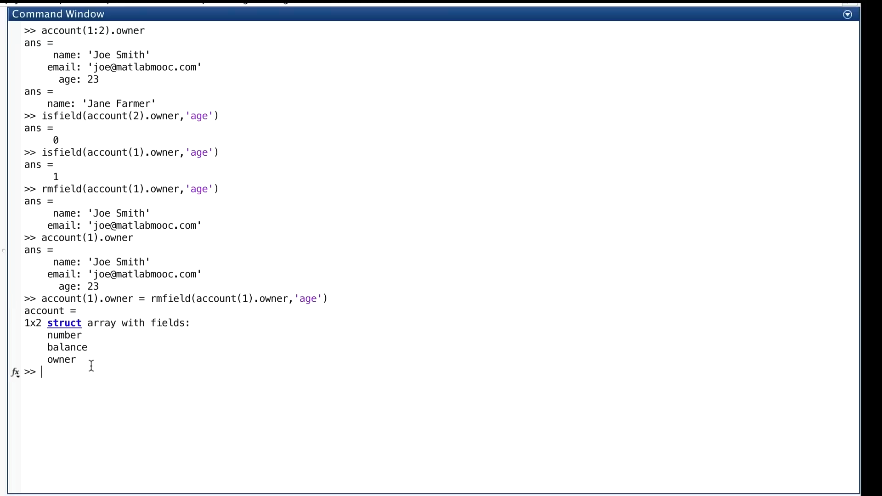
Display account(1).owner to confirm it now holds only name and email
{"action": "type", "text": "account(1).owner"}
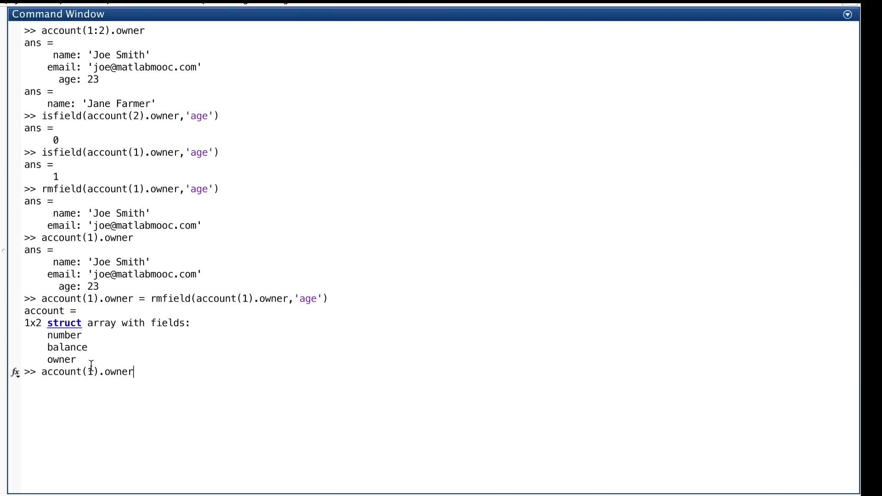
{"action": "key", "text": "Return"}
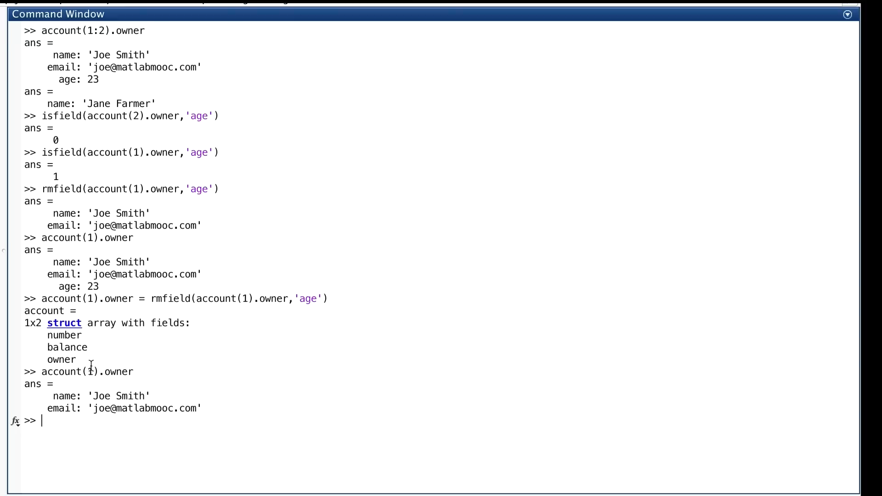
Create course struct with Area 'CS', number 103 and title 'Introductory Programming for Engineers and Scientists'
{"action": "type", "text": "course = str"}
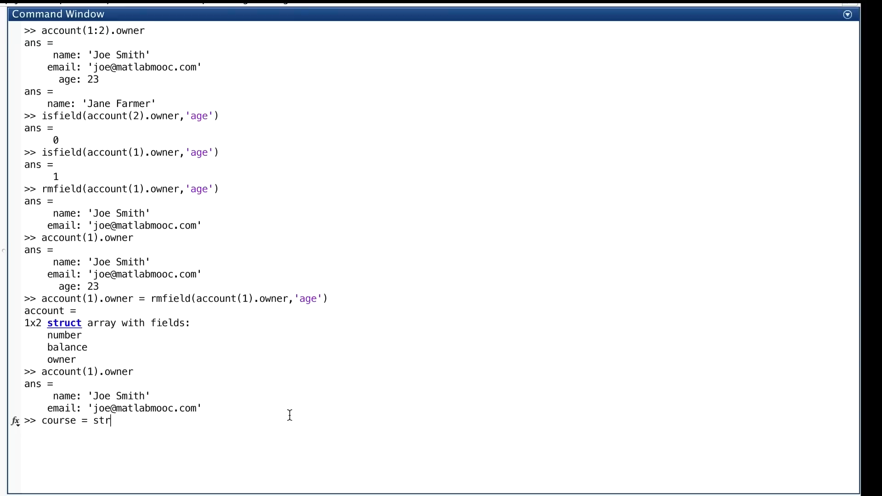
{"action": "type", "text": "uct('Area','CS','number"}
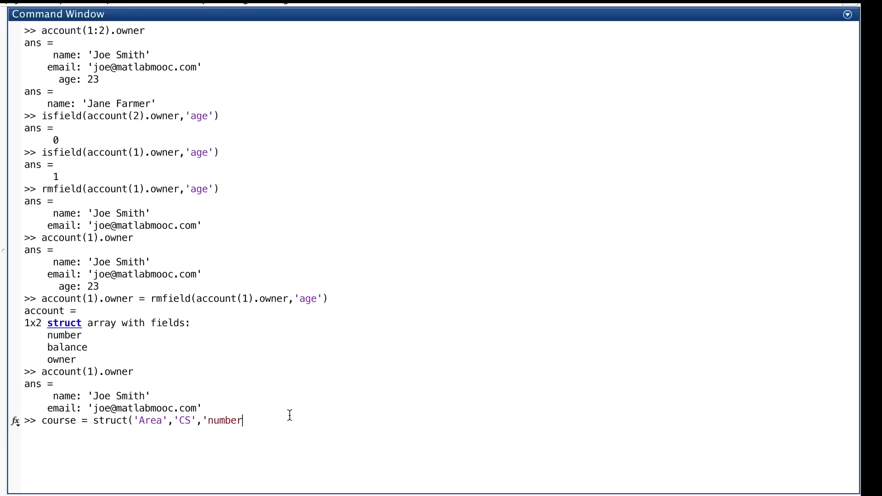
{"action": "type", "text": "',103,'title','Introductory Programming"}
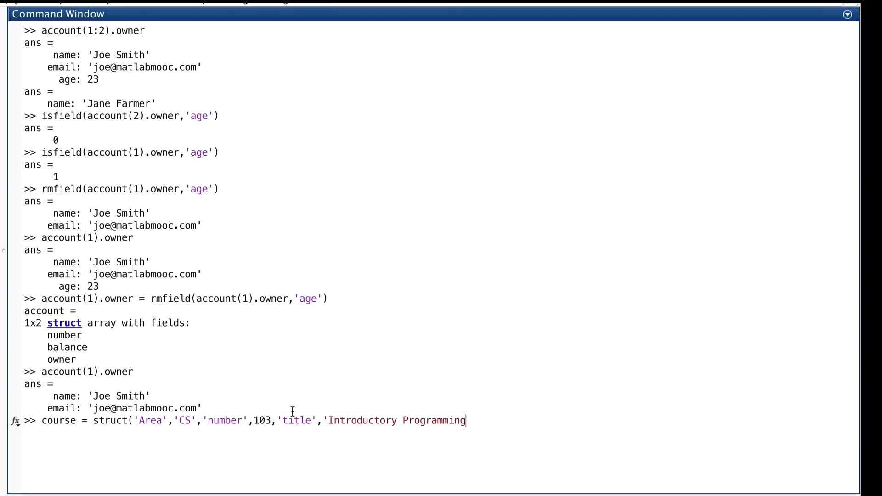
{"action": "type", "text": "for Engineers and Scientists'"}
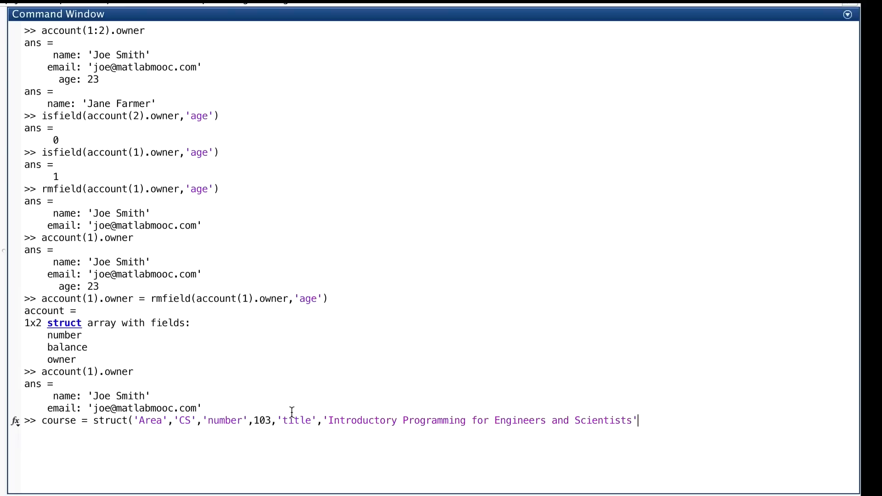
{"action": "key", "text": "Return"}
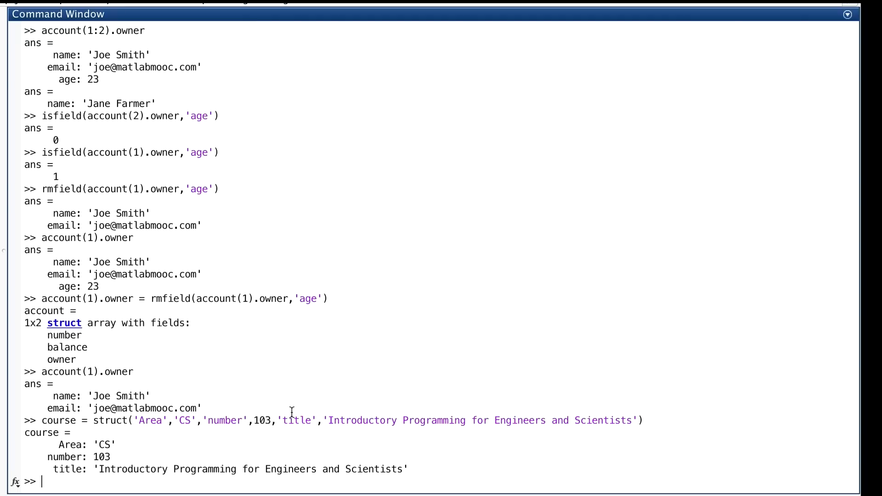
{"action": "mouse_move", "coordinate": [211, 439]}
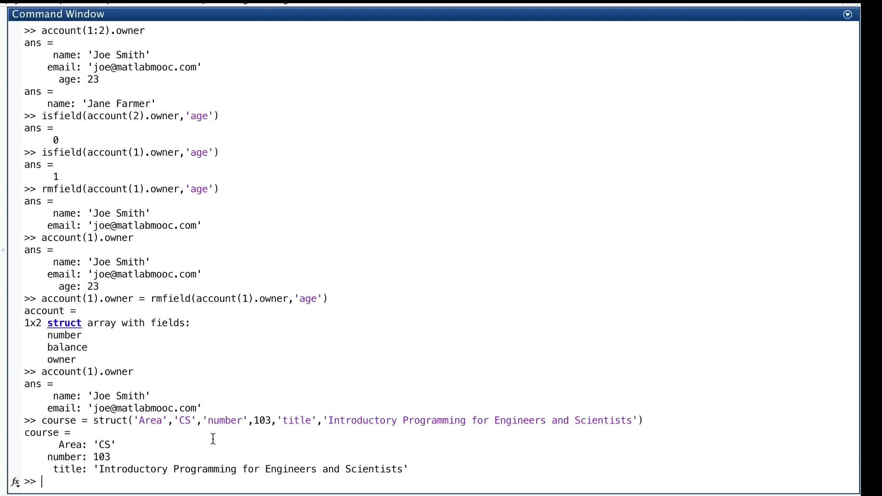
{"action": "mouse_move", "coordinate": [157, 424]}
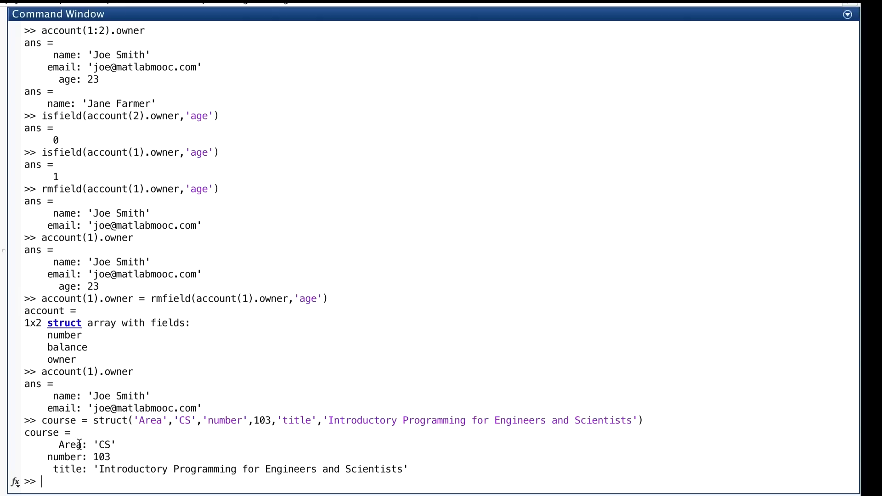
{"action": "mouse_move", "coordinate": [193, 425]}
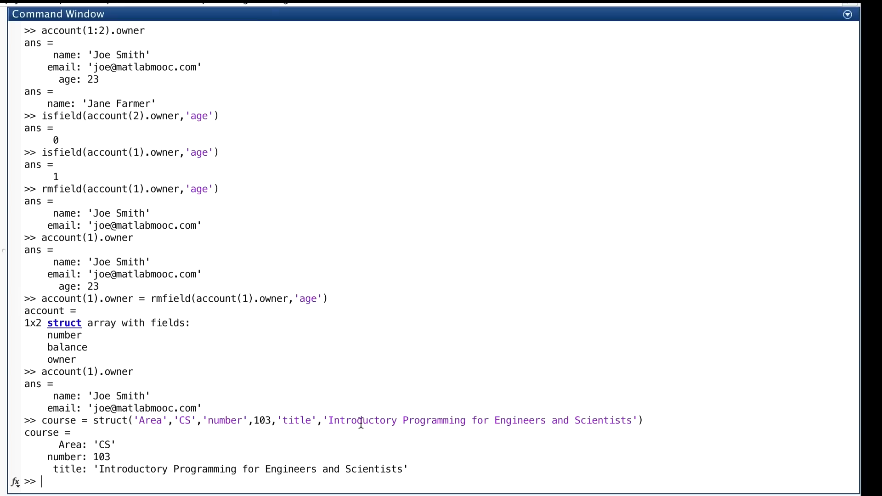
{"action": "mouse_move", "coordinate": [253, 456]}
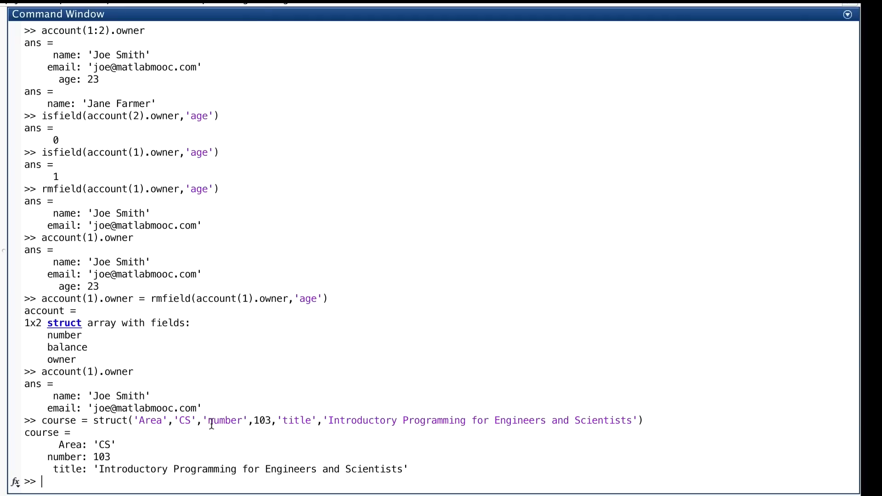
{"action": "mouse_move", "coordinate": [309, 439]}
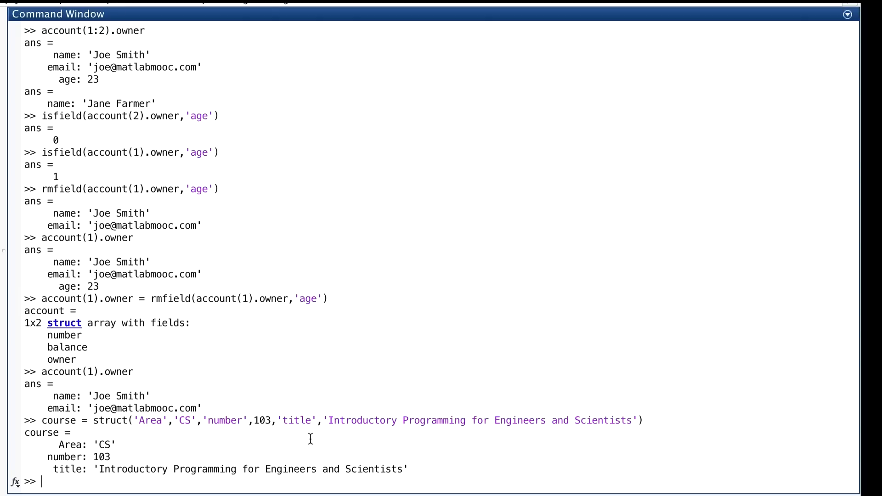